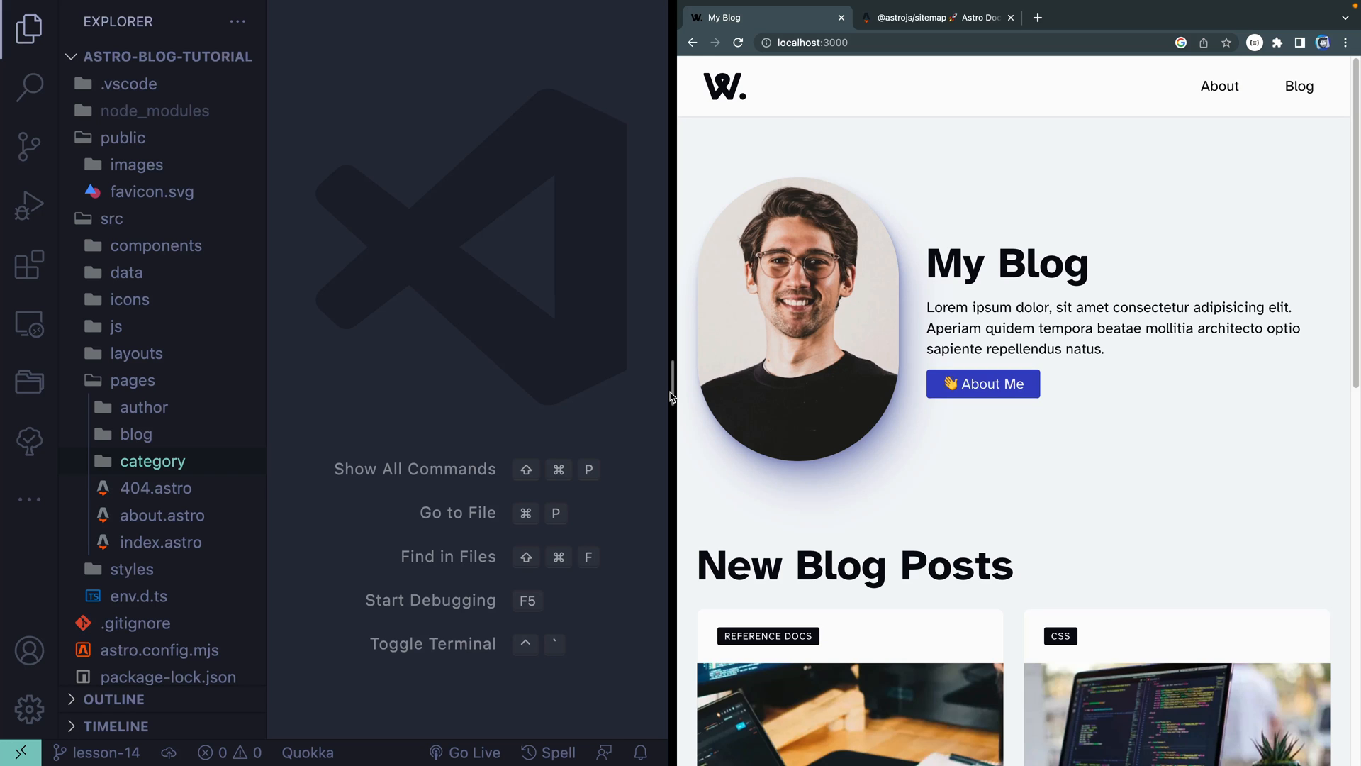
{"action": "left_click", "coordinate": [933, 17]}
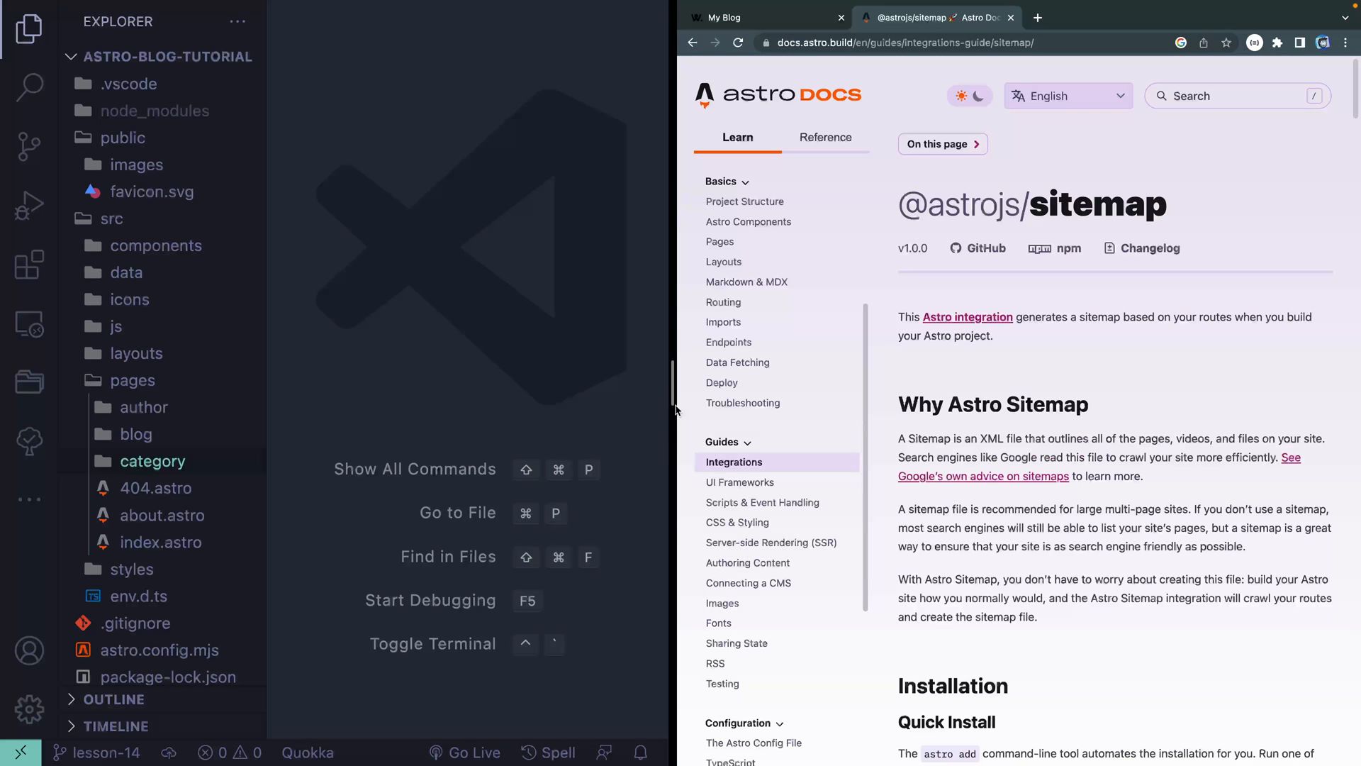
{"action": "scroll", "scroll_direction": "down", "scroll_amount": 3}
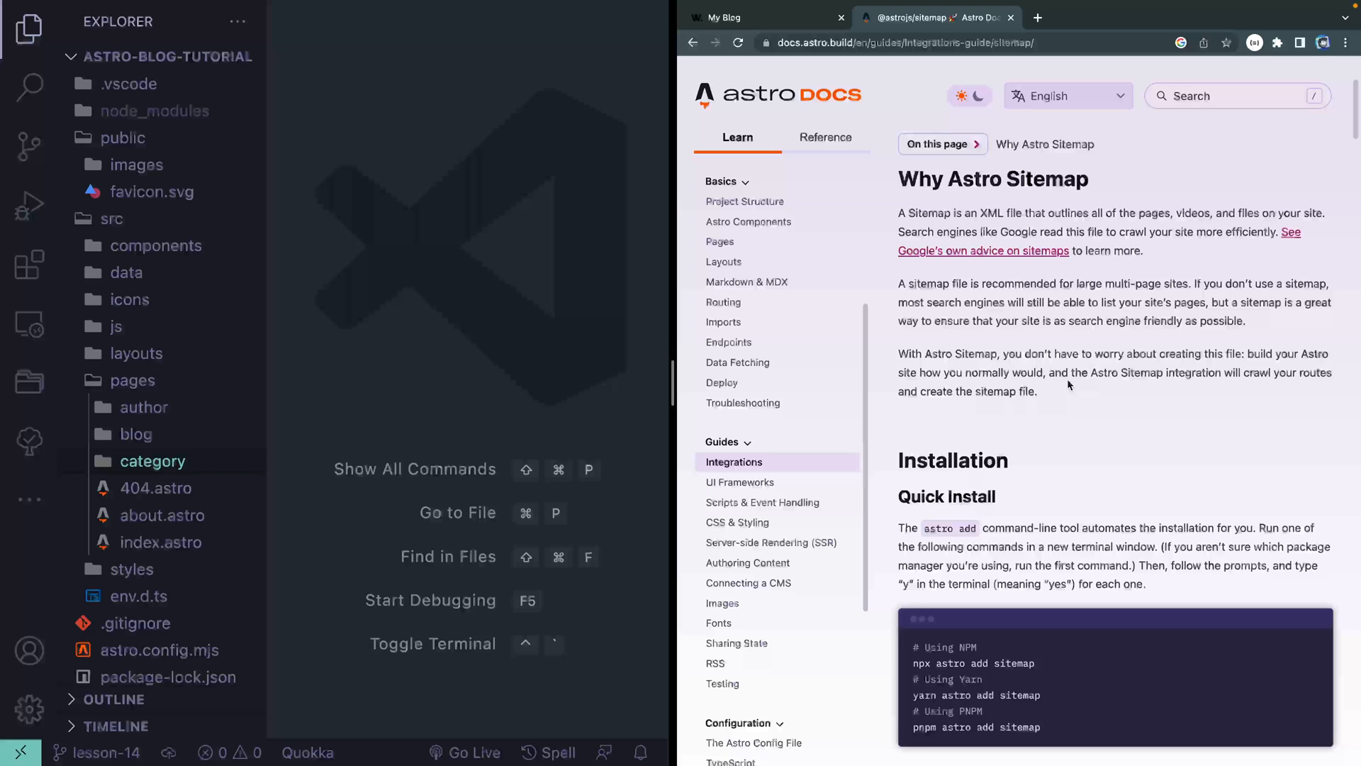
{"action": "scroll", "scroll_direction": "down", "scroll_amount": 3}
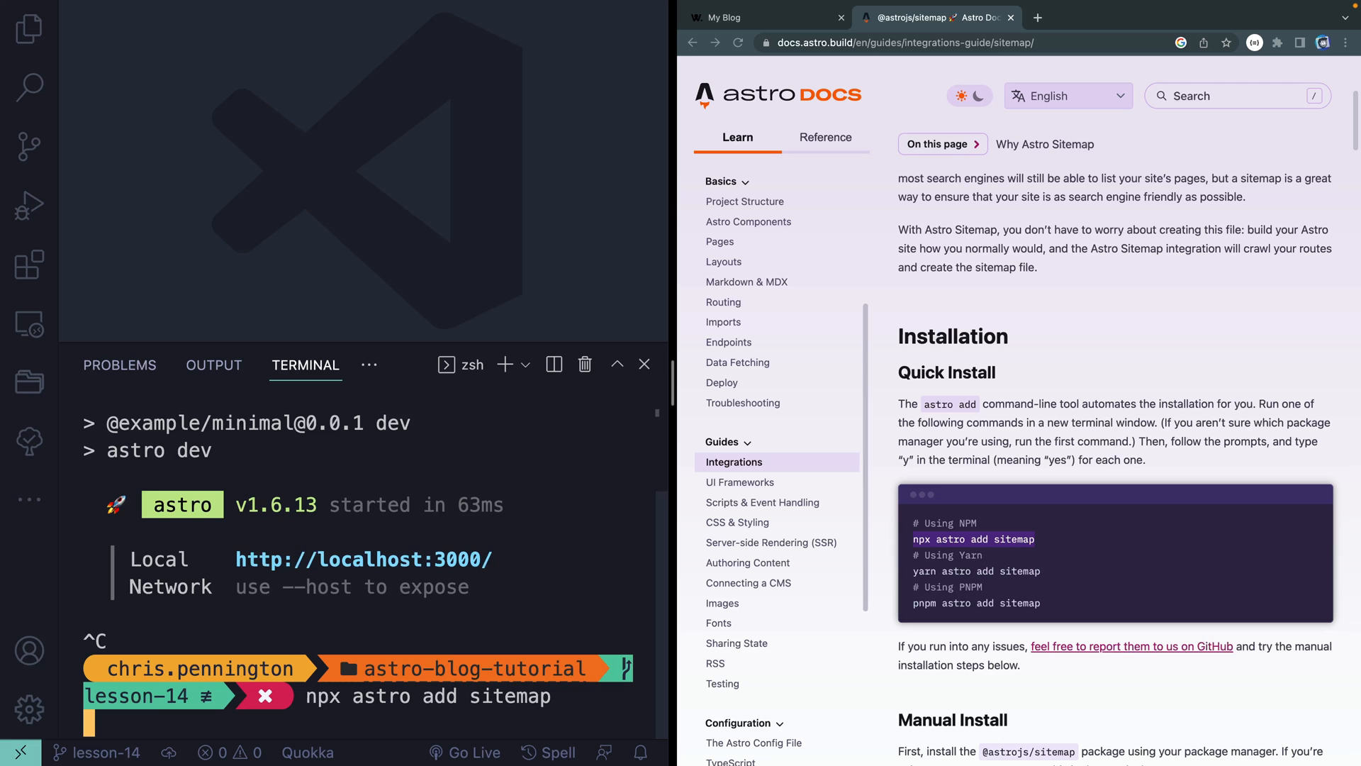
Run npx astro add sitemap, accept the changes, then run npm run build
{"action": "key", "text": "Return"}
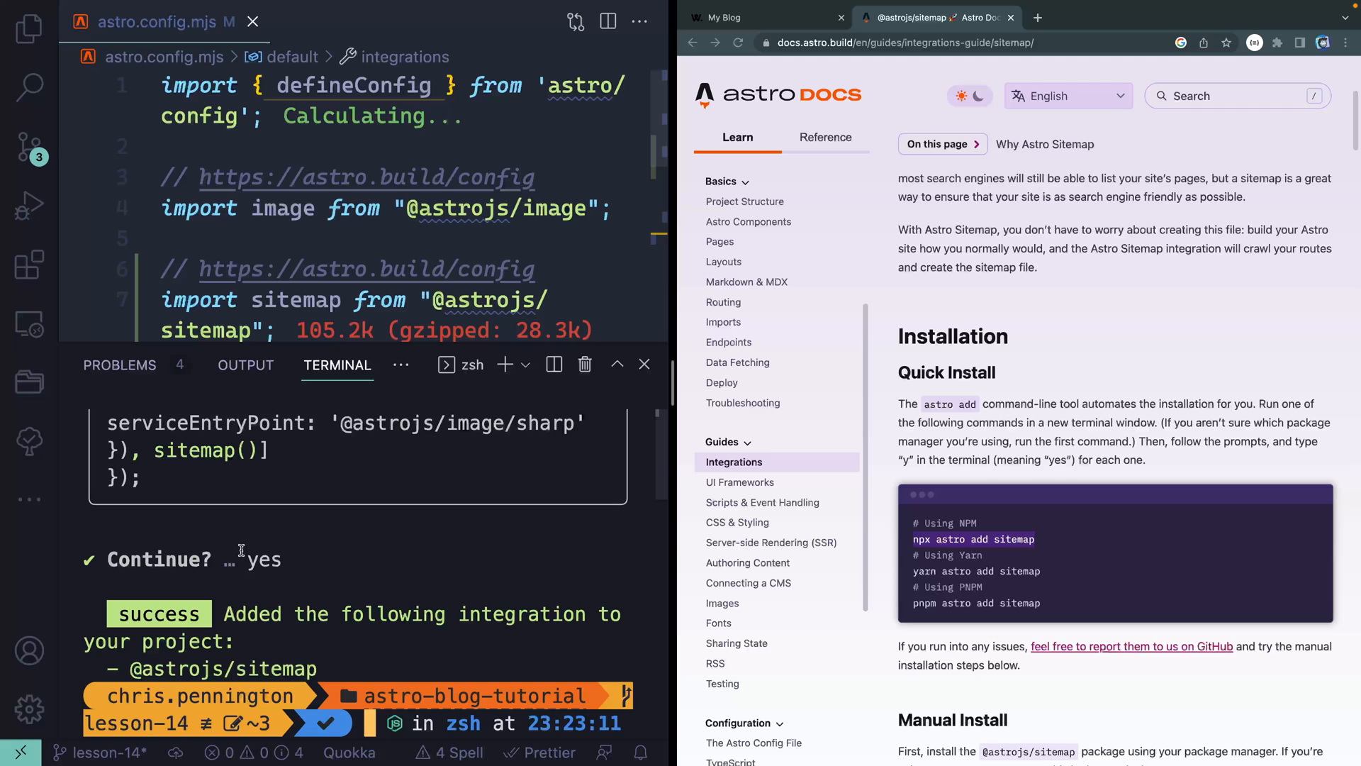
{"action": "type", "text": "npm run build"}
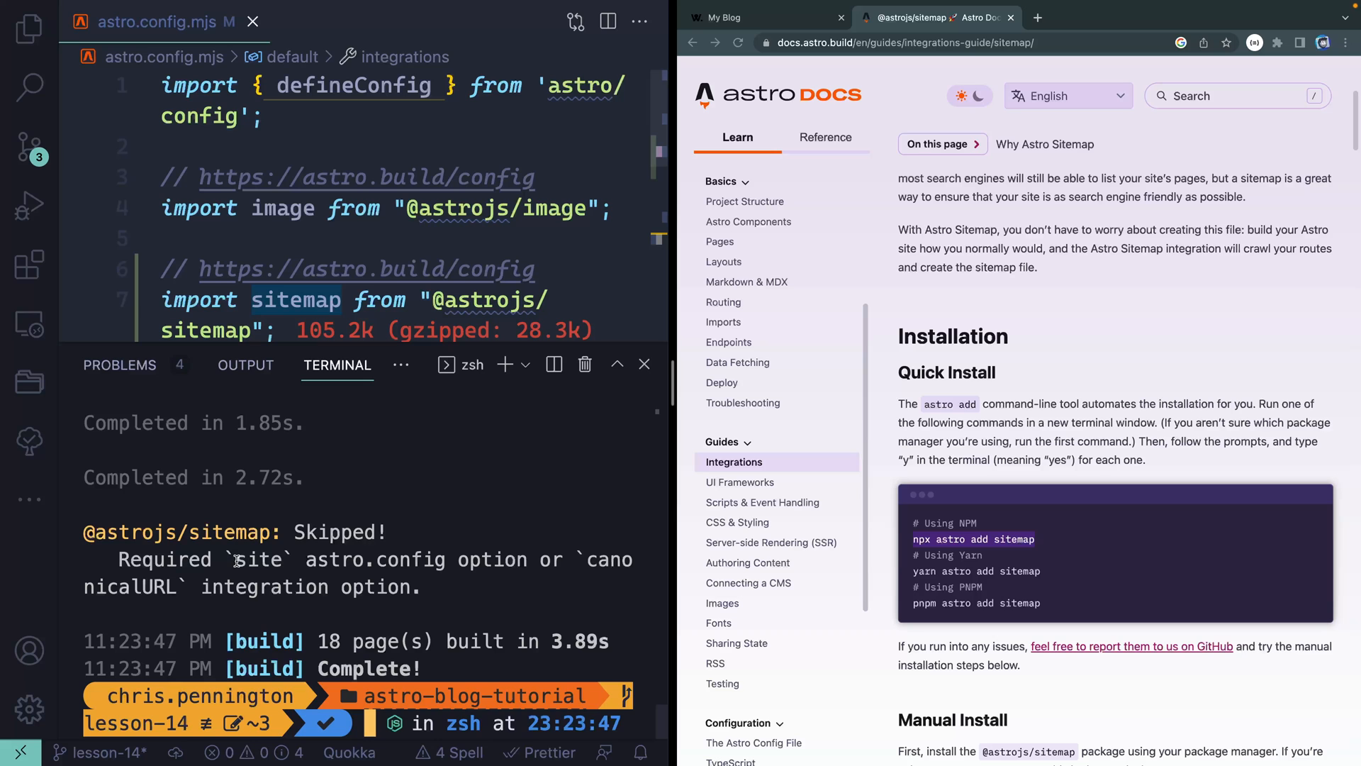
{"action": "scroll", "scroll_direction": "down", "scroll_amount": 3}
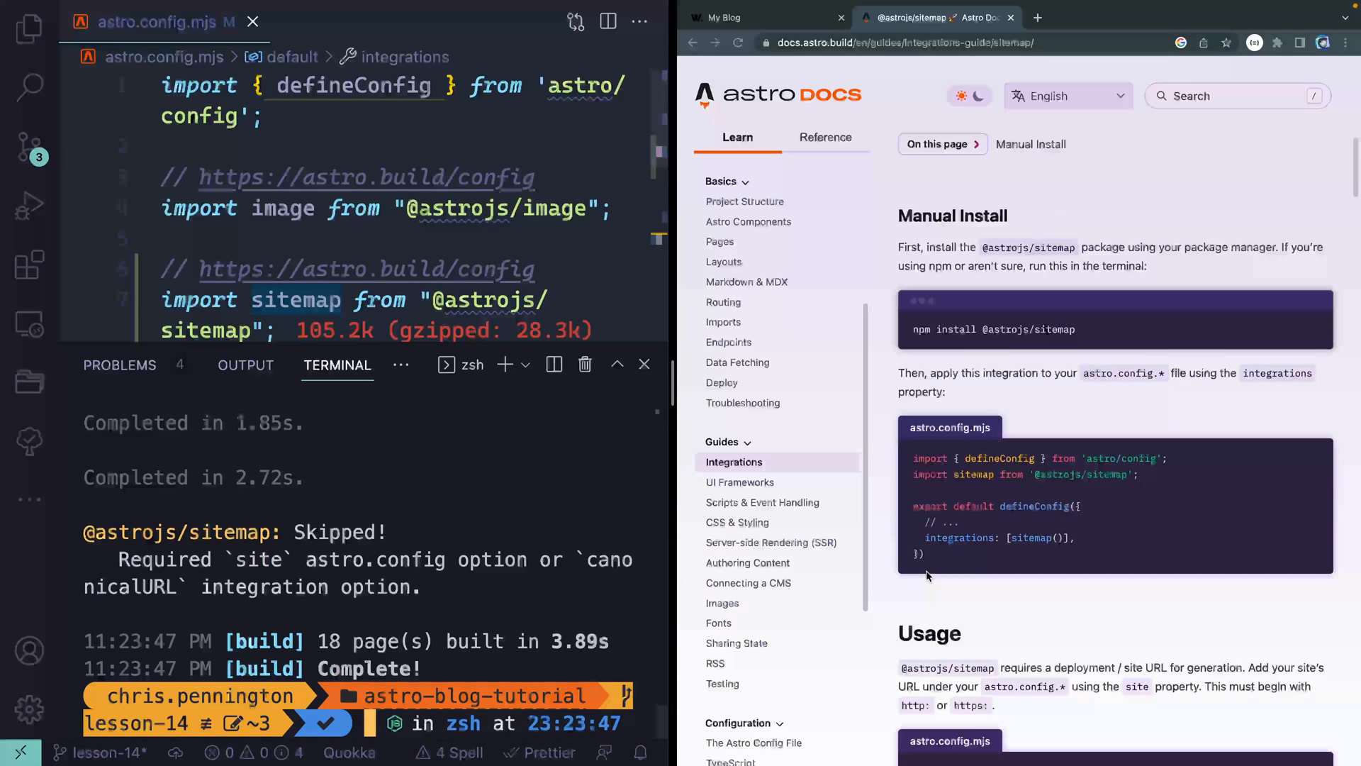
{"action": "scroll", "scroll_direction": "down", "scroll_amount": 3}
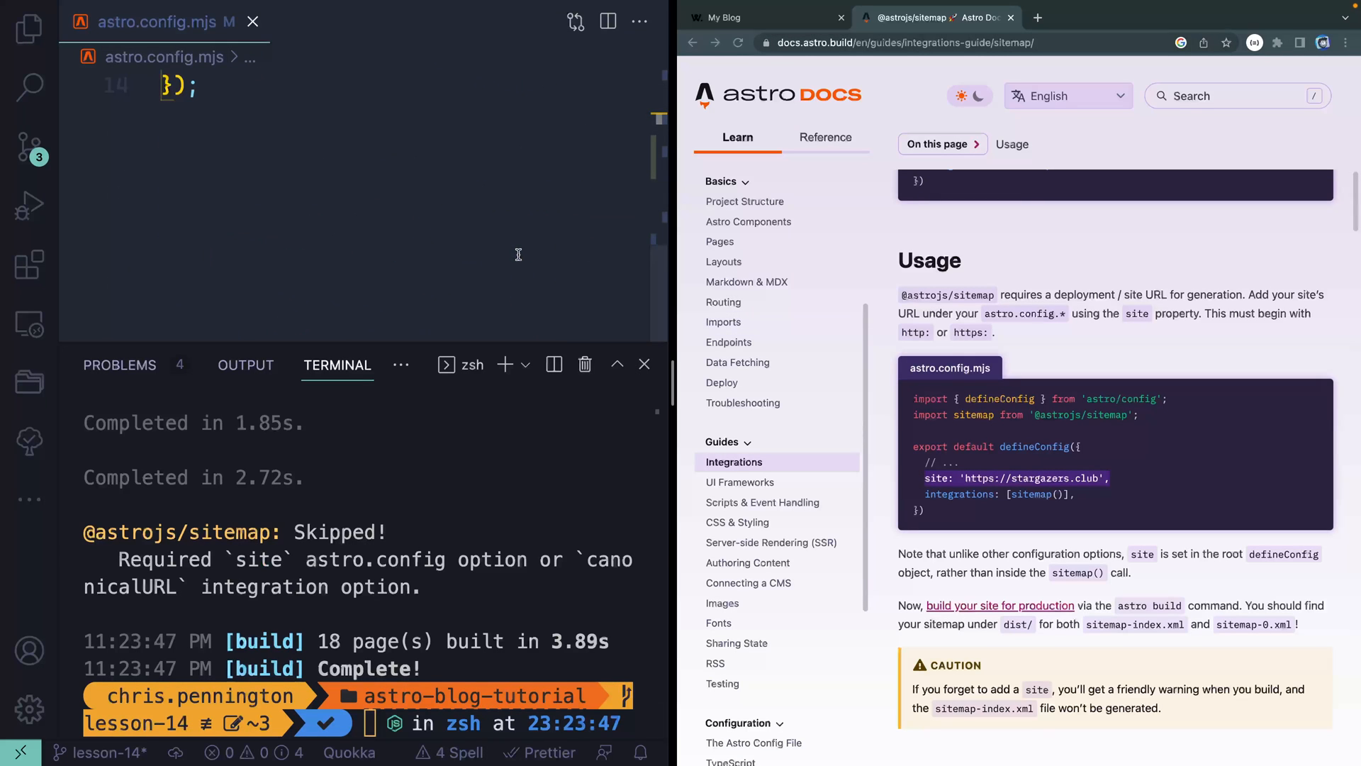
{"action": "scroll", "scroll_direction": "up", "scroll_amount": 3}
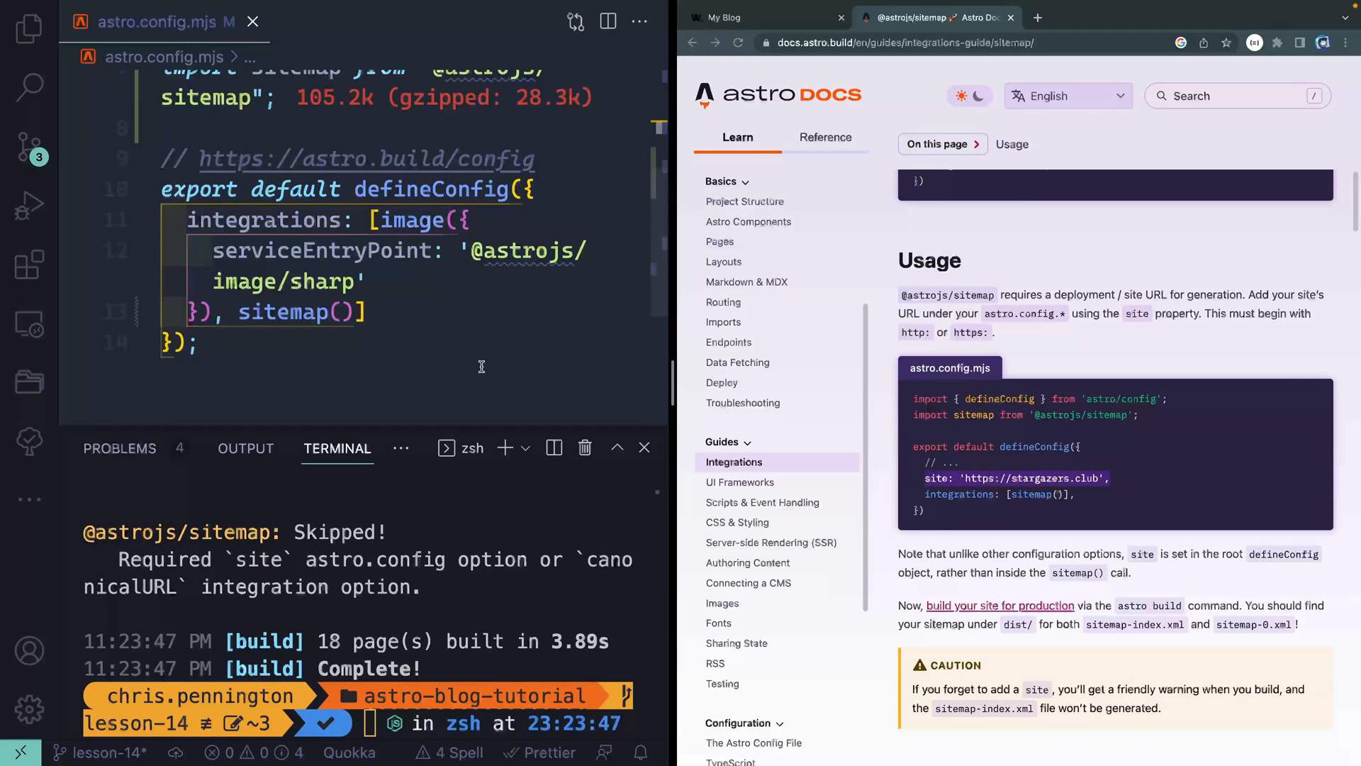
{"action": "left_click", "coordinate": [539, 189]}
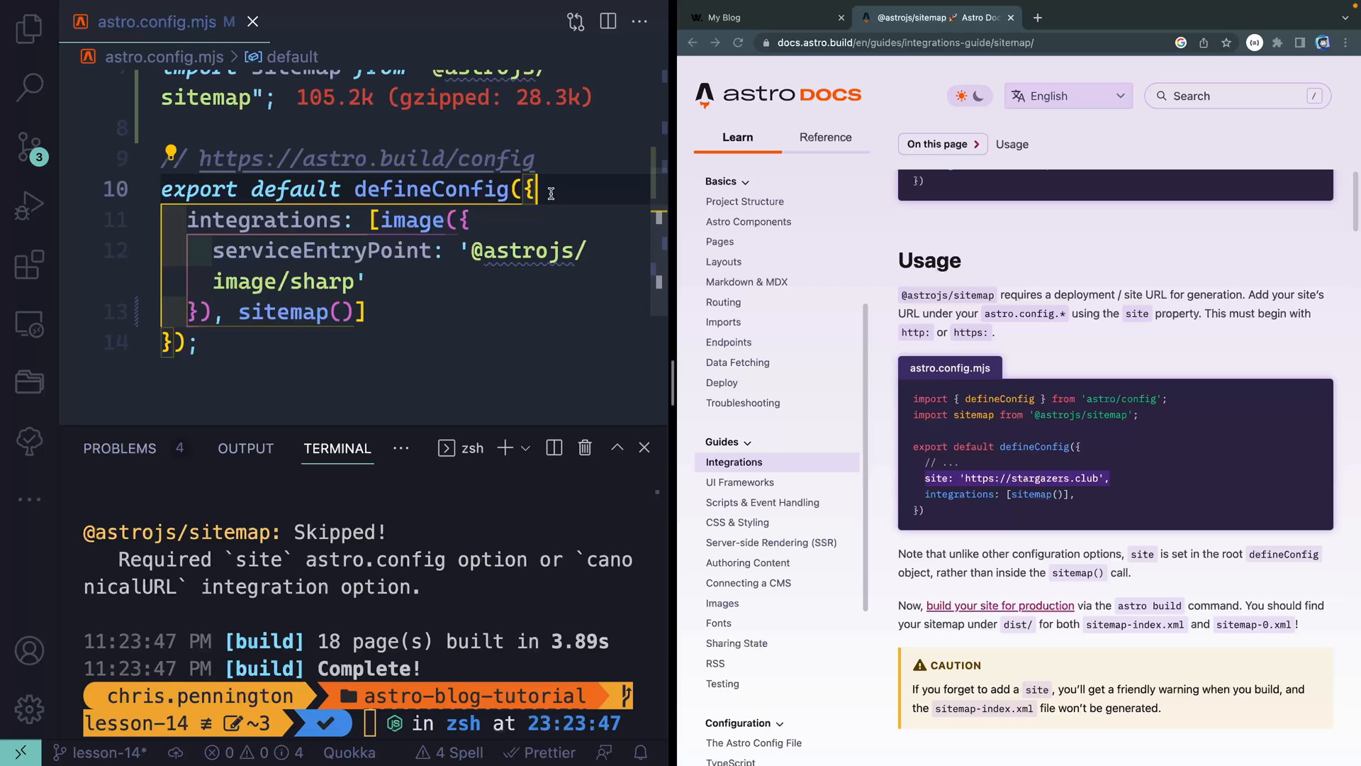
{"action": "type", "text": "site: 'https://stargazers.club',"}
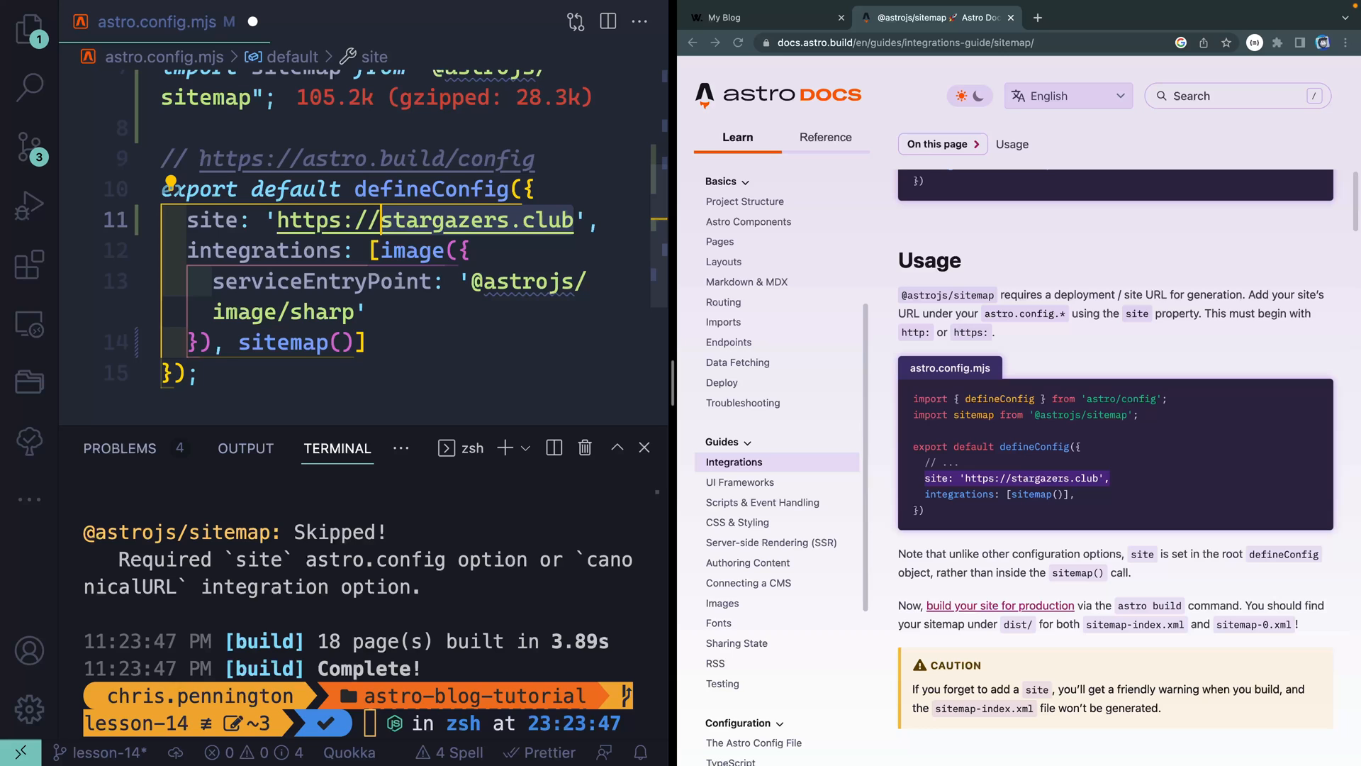
{"action": "type", "text": "https://astro-blog-cip.netlify.app"}
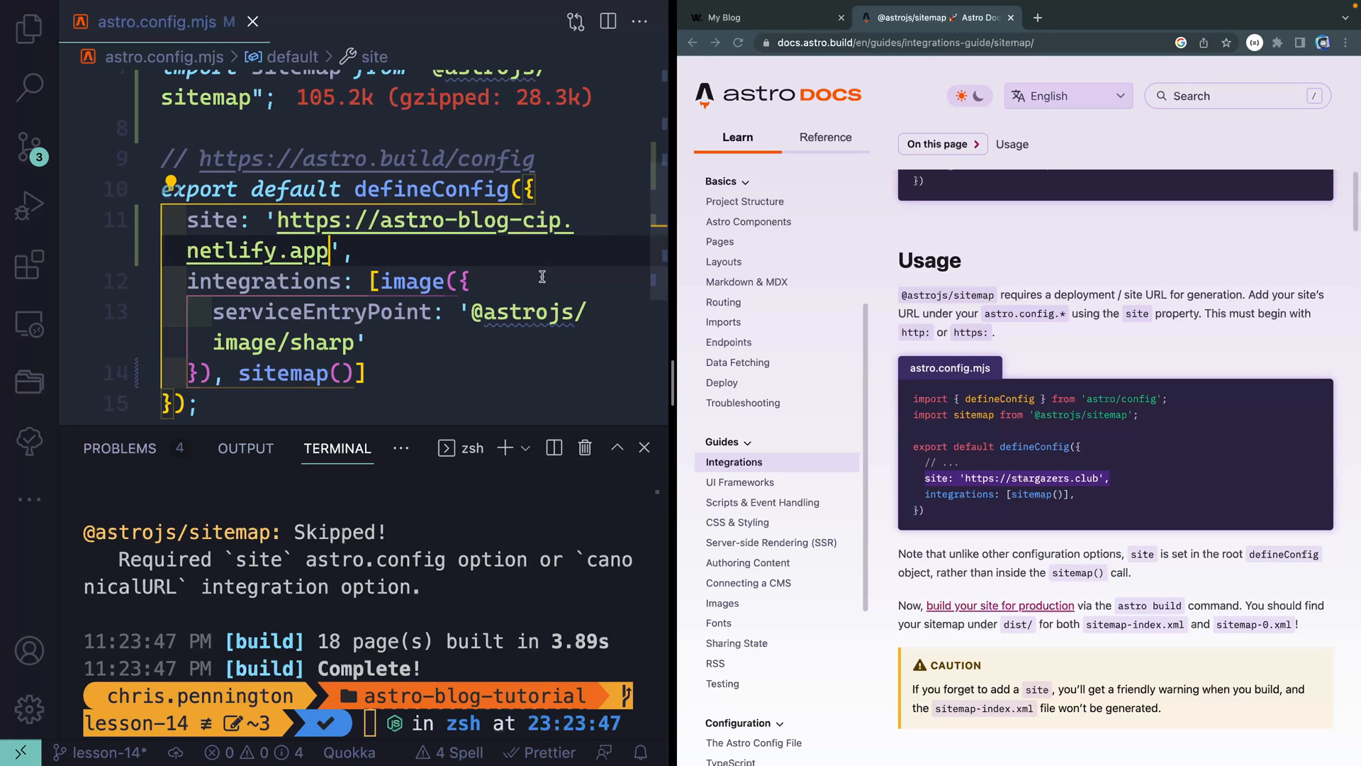
{"action": "type", "text": "npm run build"}
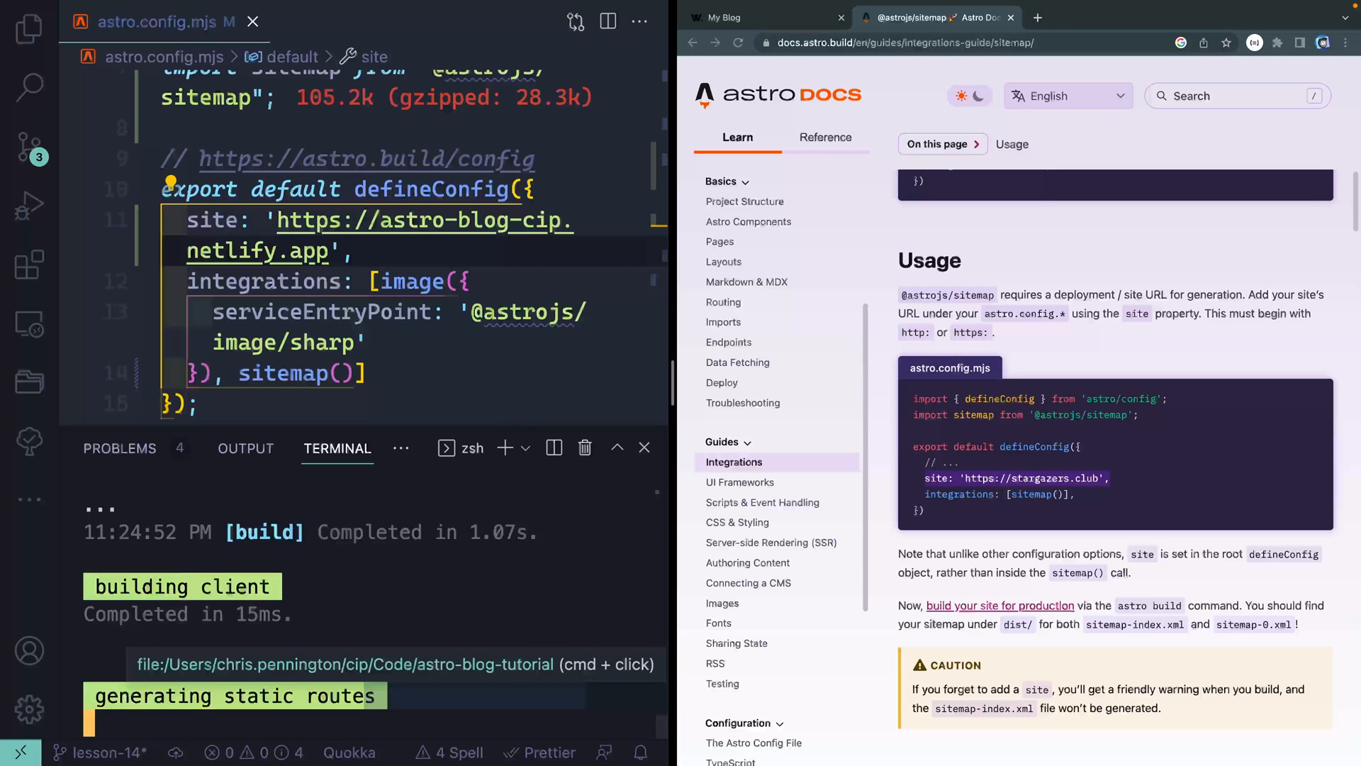
Open dist/sitemap-0.xml and sitemap-index.xml and review the listed Netlify page URLs
{"action": "left_click", "coordinate": [368, 372]}
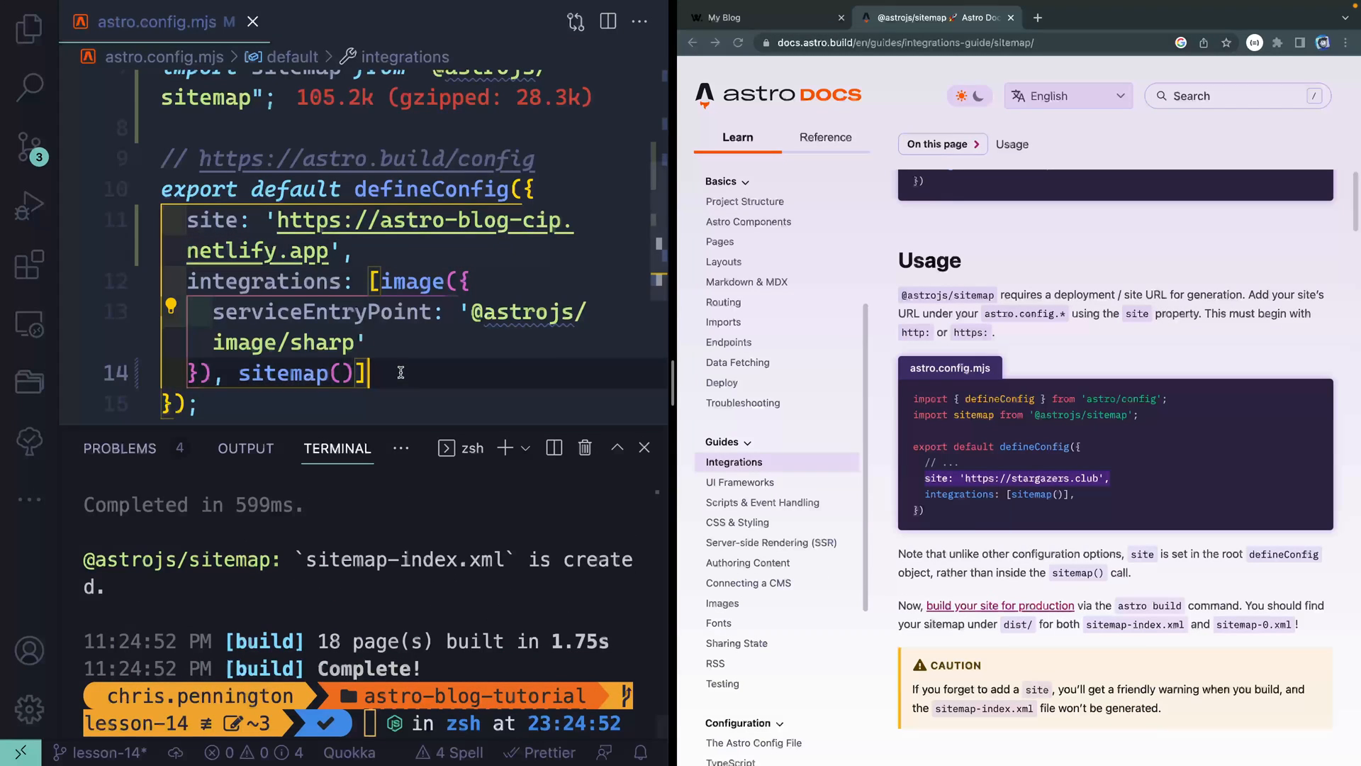
{"action": "left_click", "coordinate": [28, 28]}
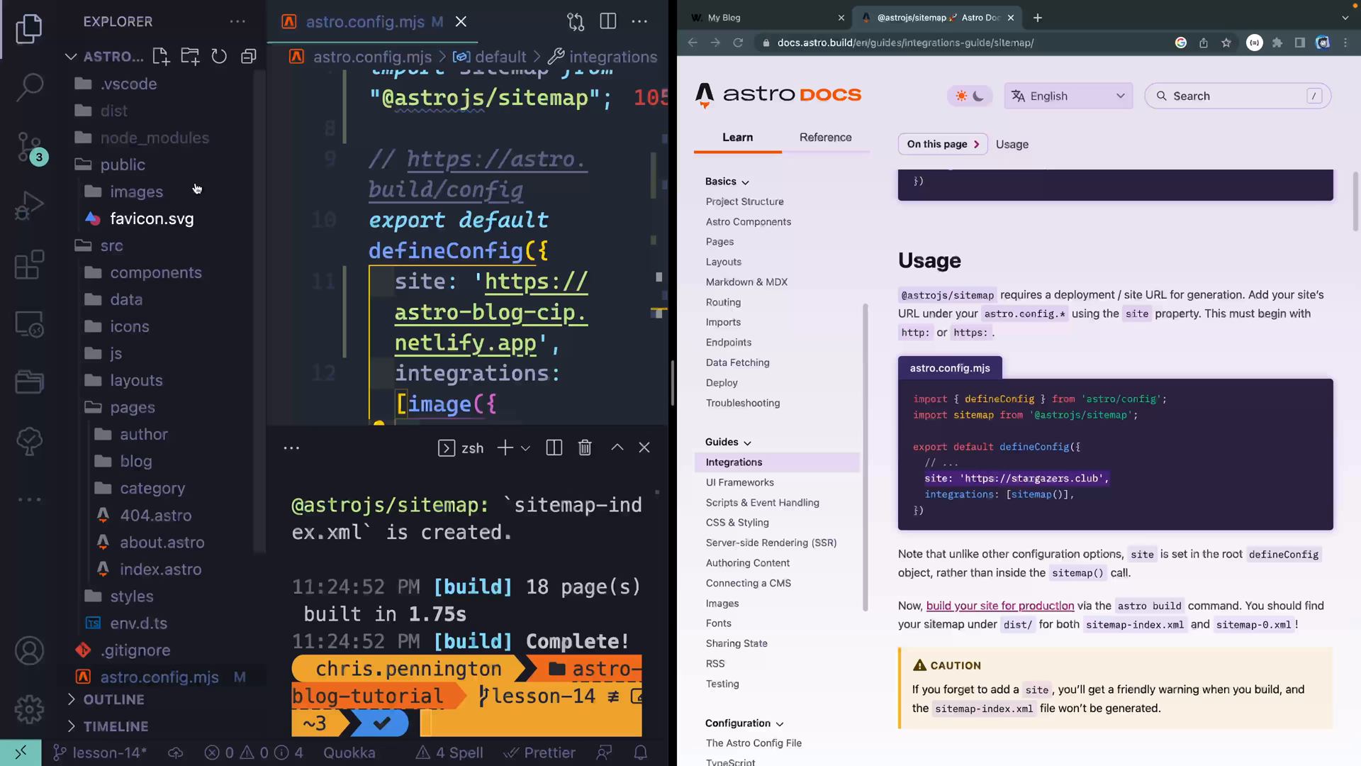
{"action": "left_click", "coordinate": [112, 110]}
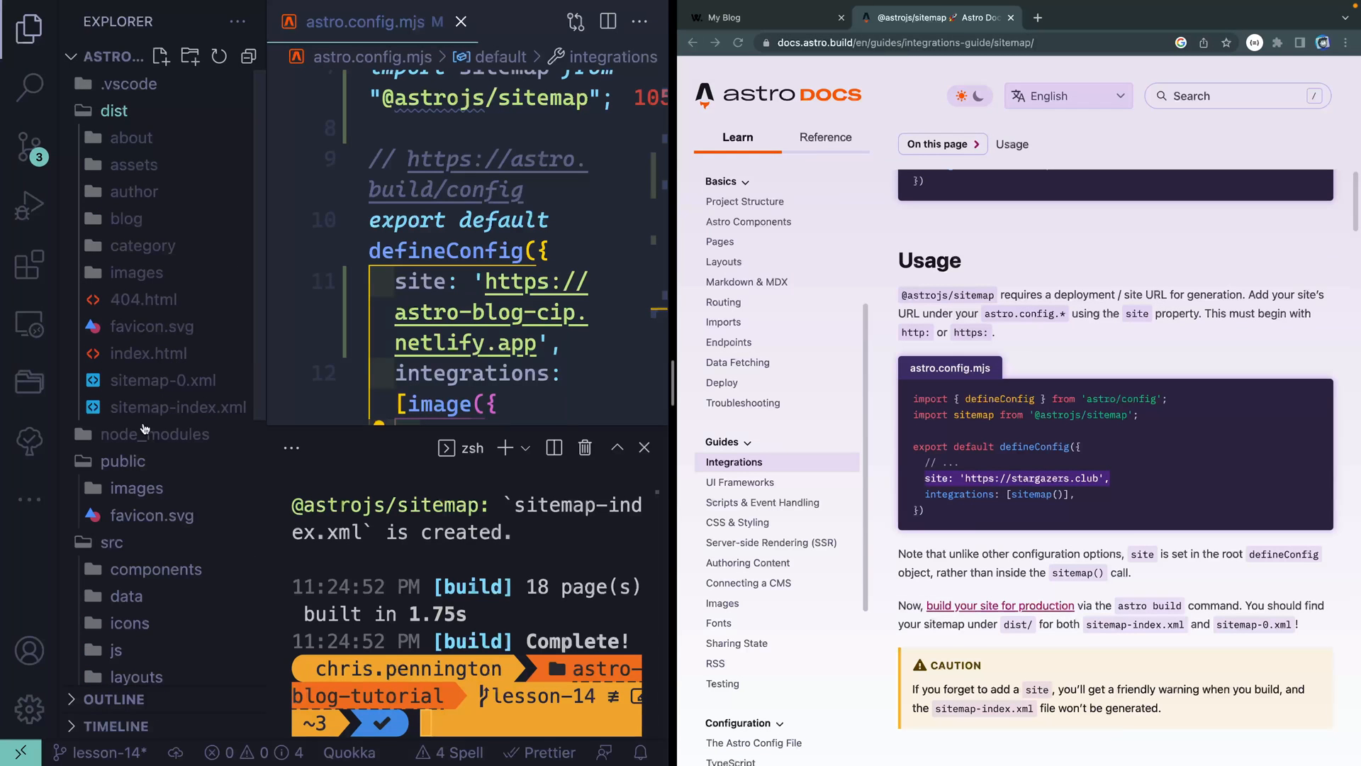
{"action": "left_click", "coordinate": [163, 380]}
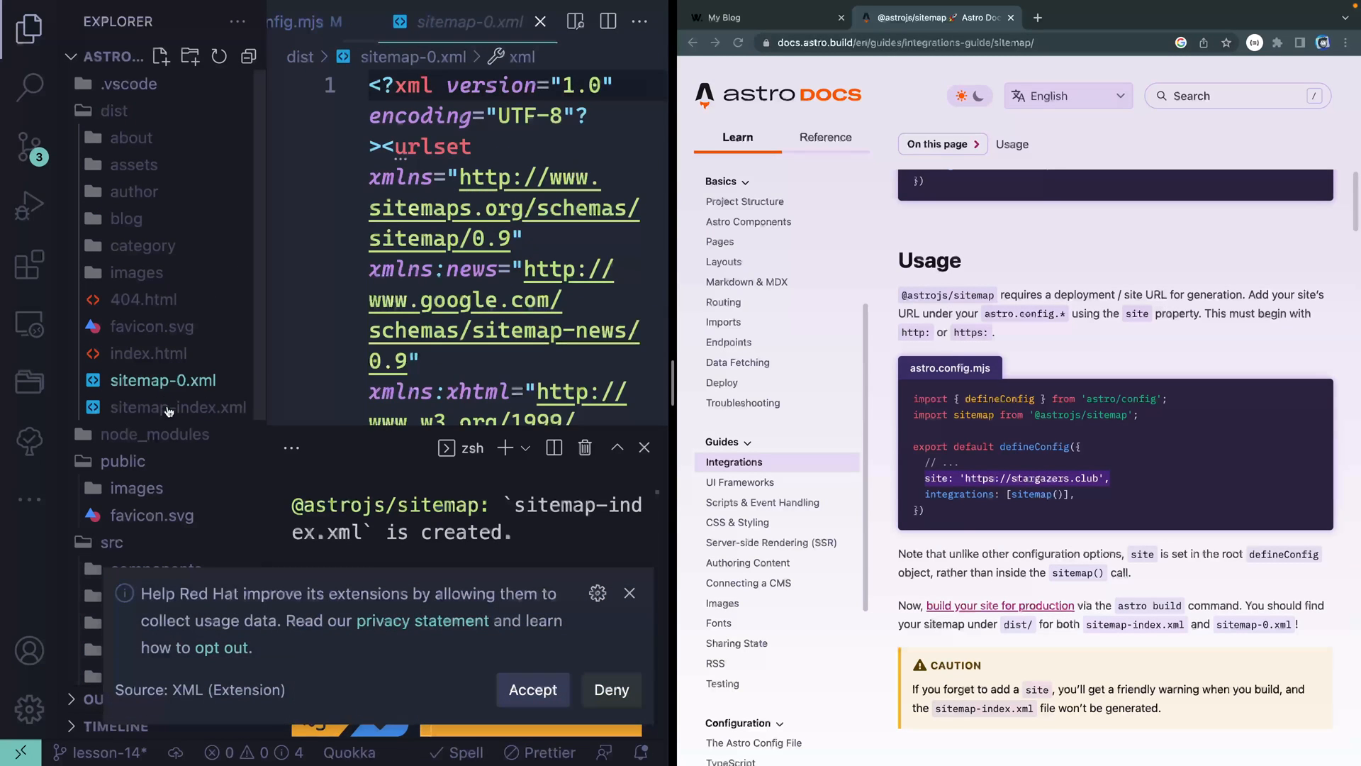
{"action": "left_click", "coordinate": [178, 407]}
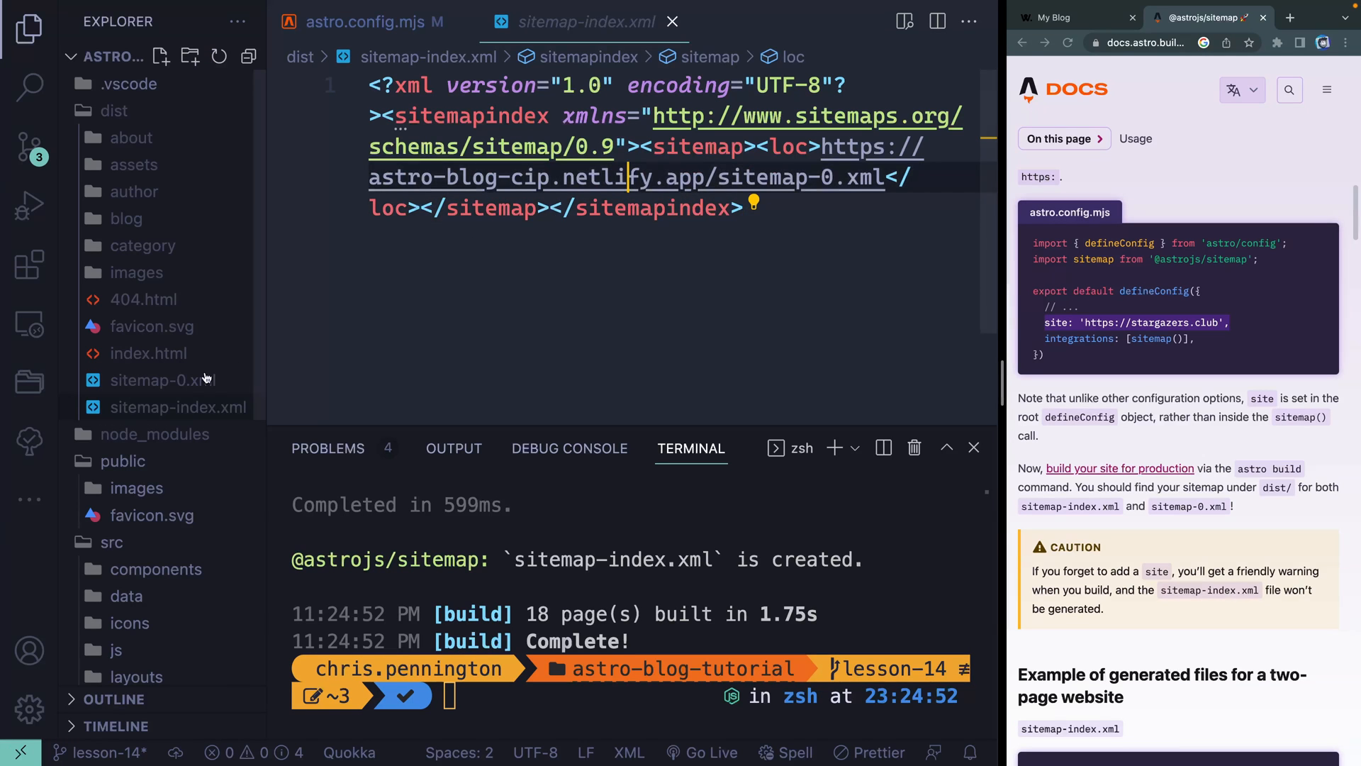
{"action": "left_click", "coordinate": [155, 380]}
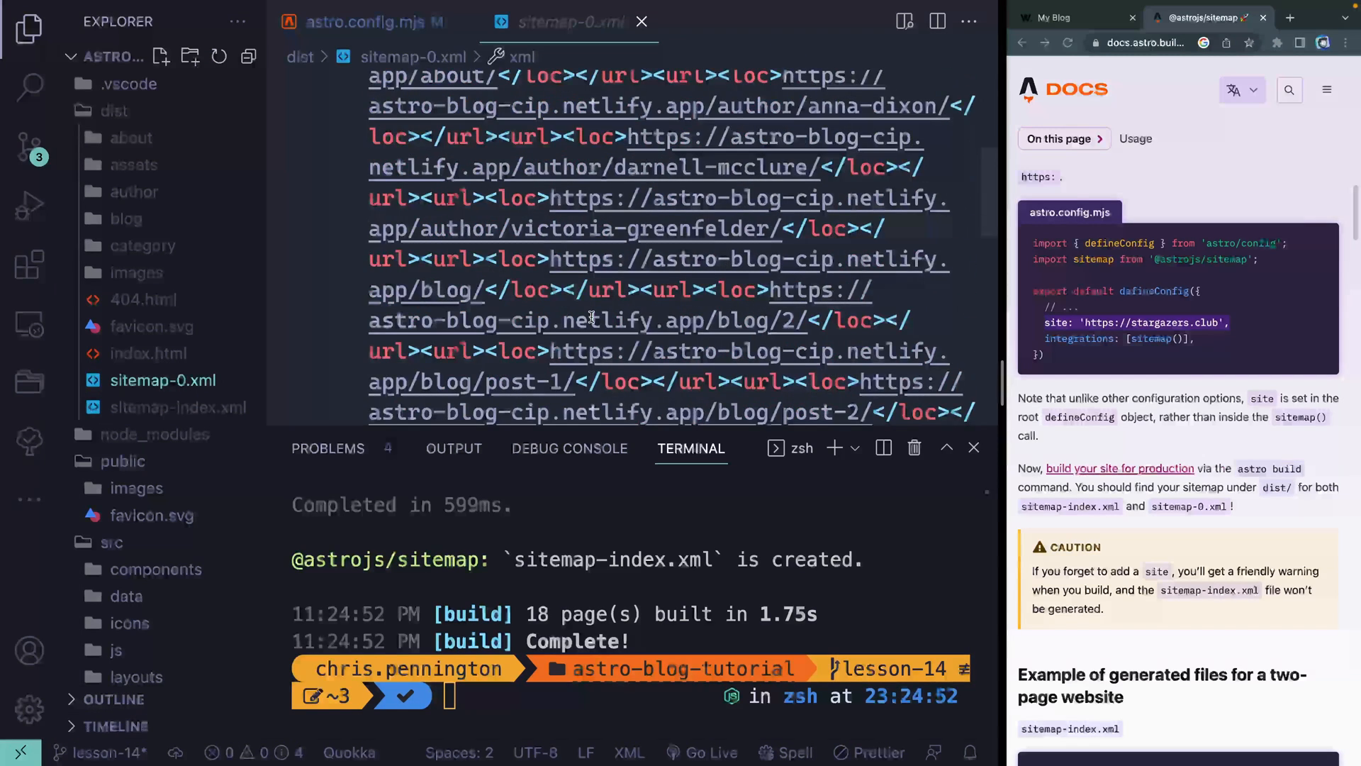
{"action": "scroll", "scroll_direction": "up", "scroll_amount": 3}
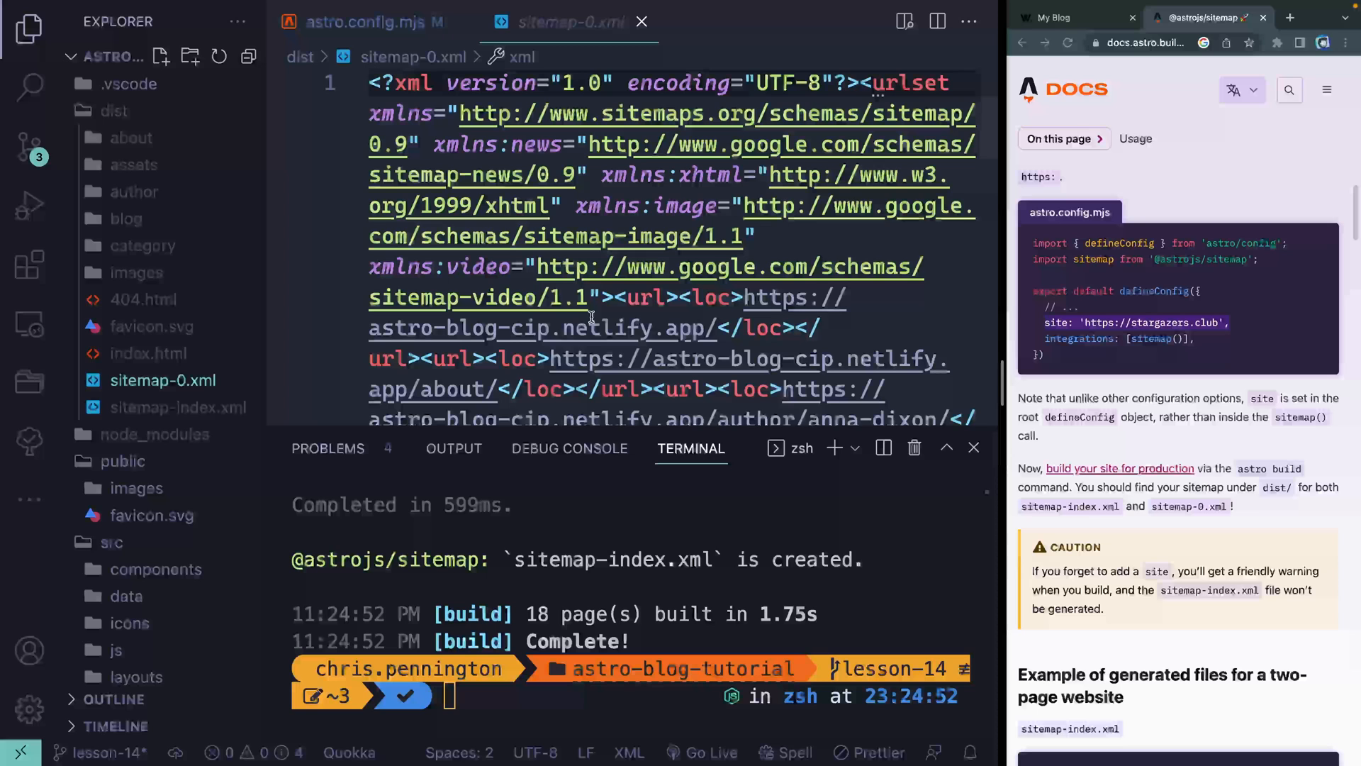
{"action": "mouse_move", "coordinate": [591, 328]}
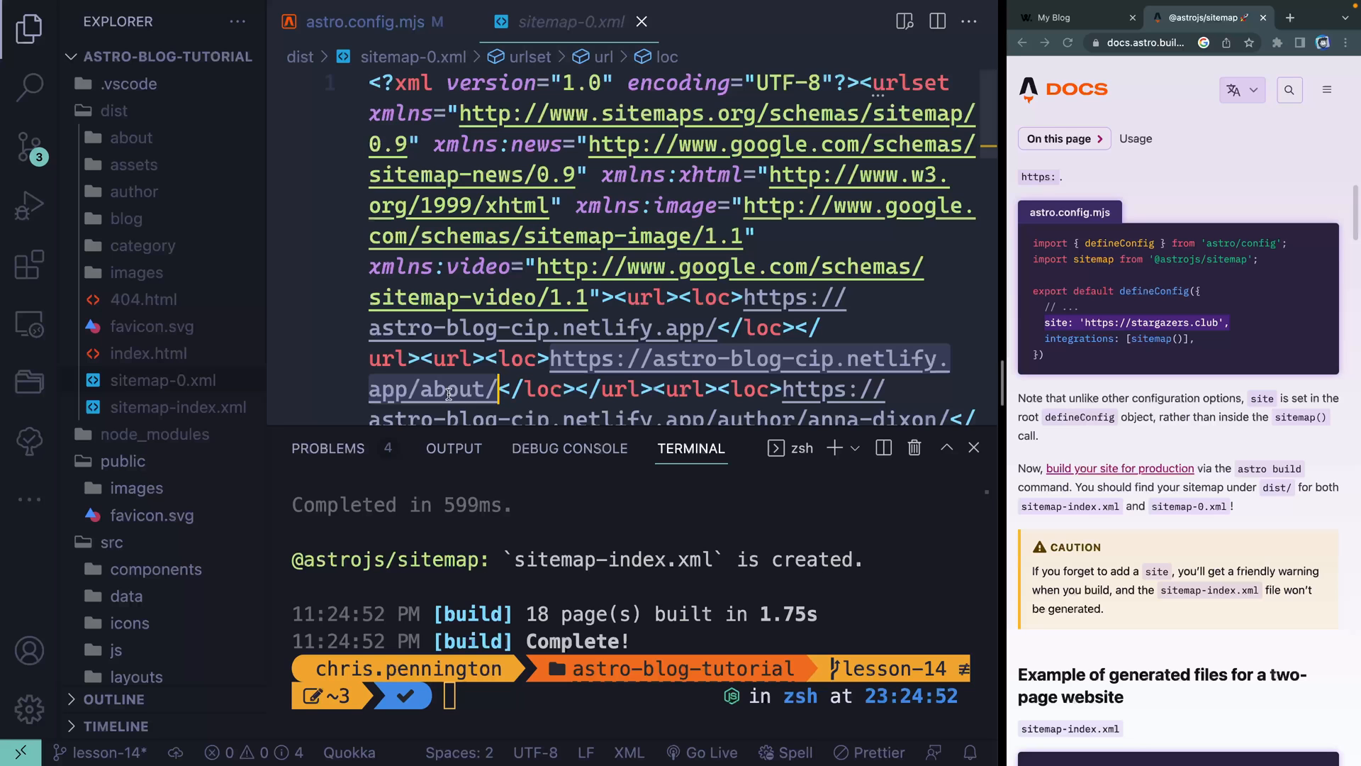
{"action": "mouse_move", "coordinate": [475, 378]}
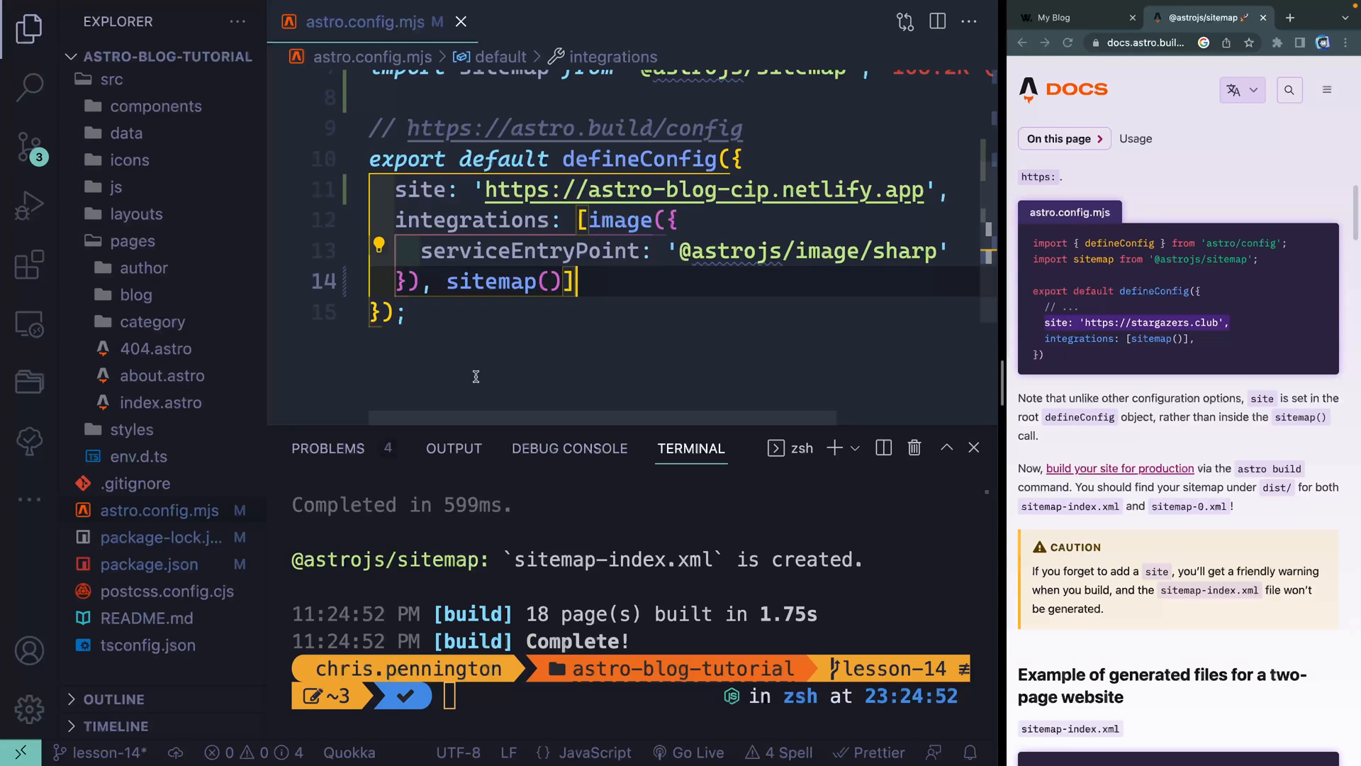
{"action": "scroll", "scroll_direction": "down", "scroll_amount": 3}
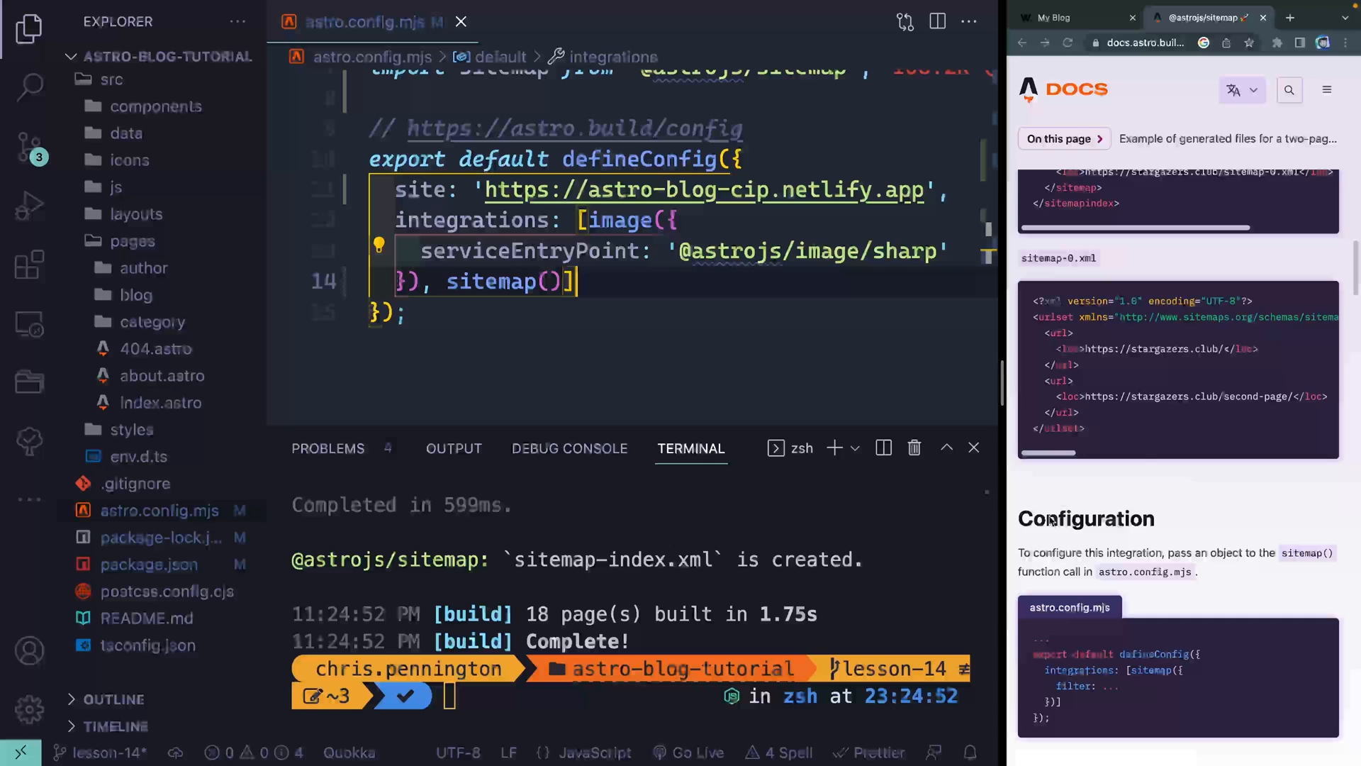
{"action": "scroll", "scroll_direction": "down", "scroll_amount": 3}
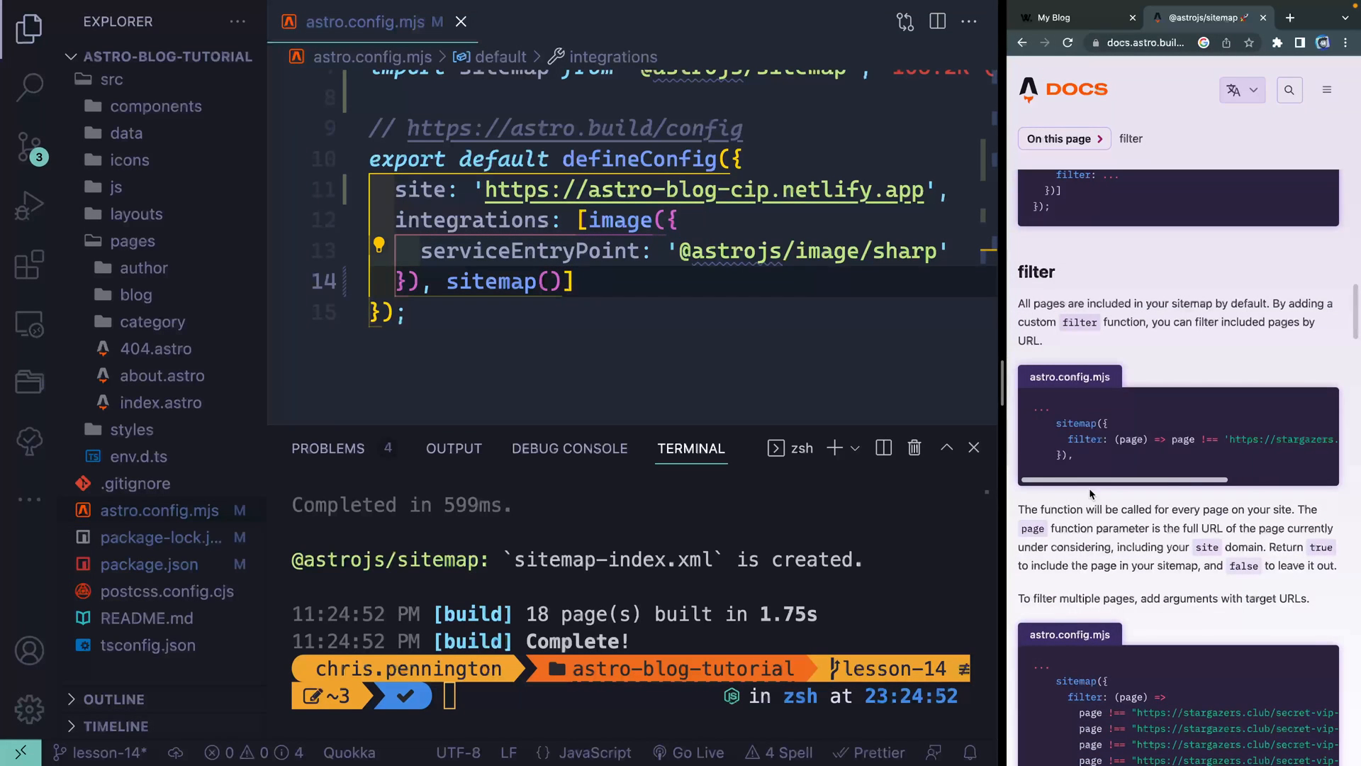
{"action": "scroll", "scroll_direction": "down", "scroll_amount": 3}
{"action": "type", "text": "filter:"}
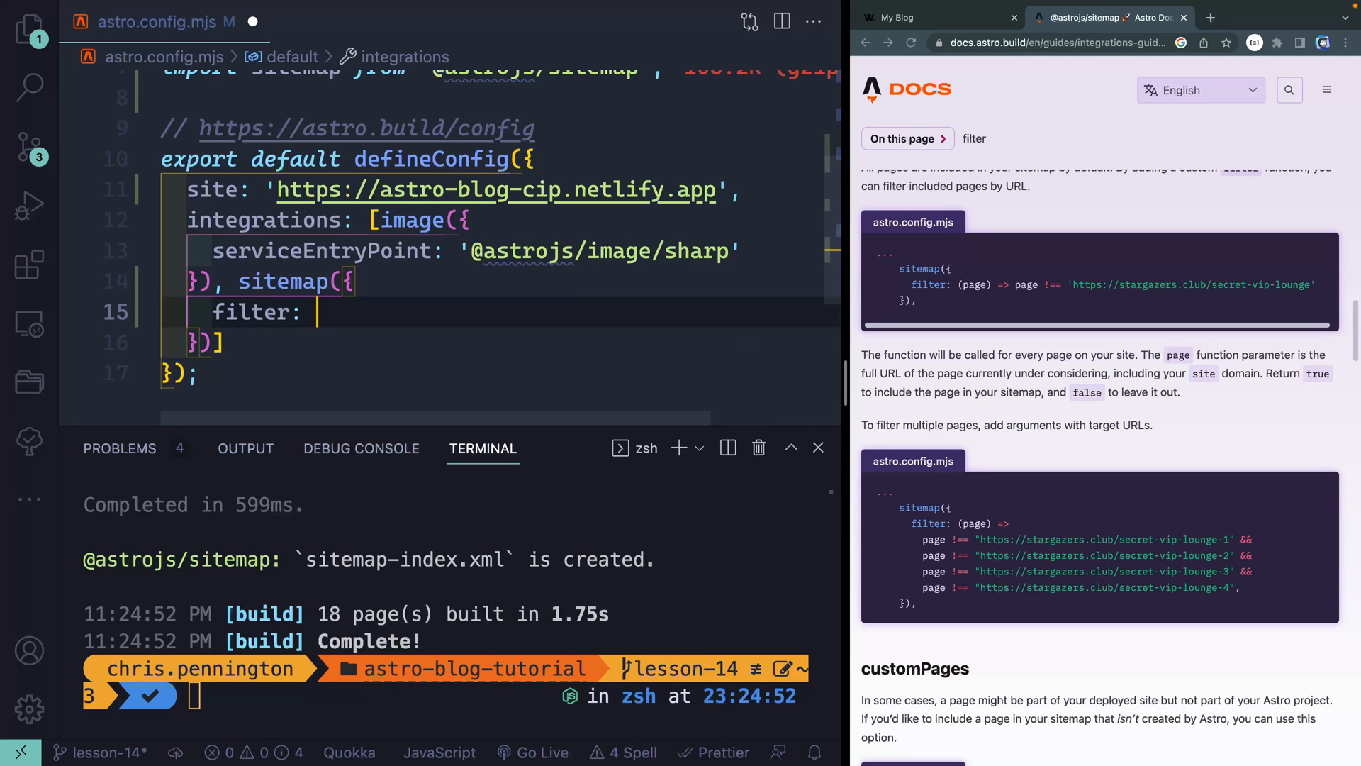
{"action": "type", "text": "(page) => page !== \"https://astro-blog-cip.netlify.app/about/"}
{"action": "left_click", "coordinate": [445, 696]}
{"action": "type", "text": "npm run build"}
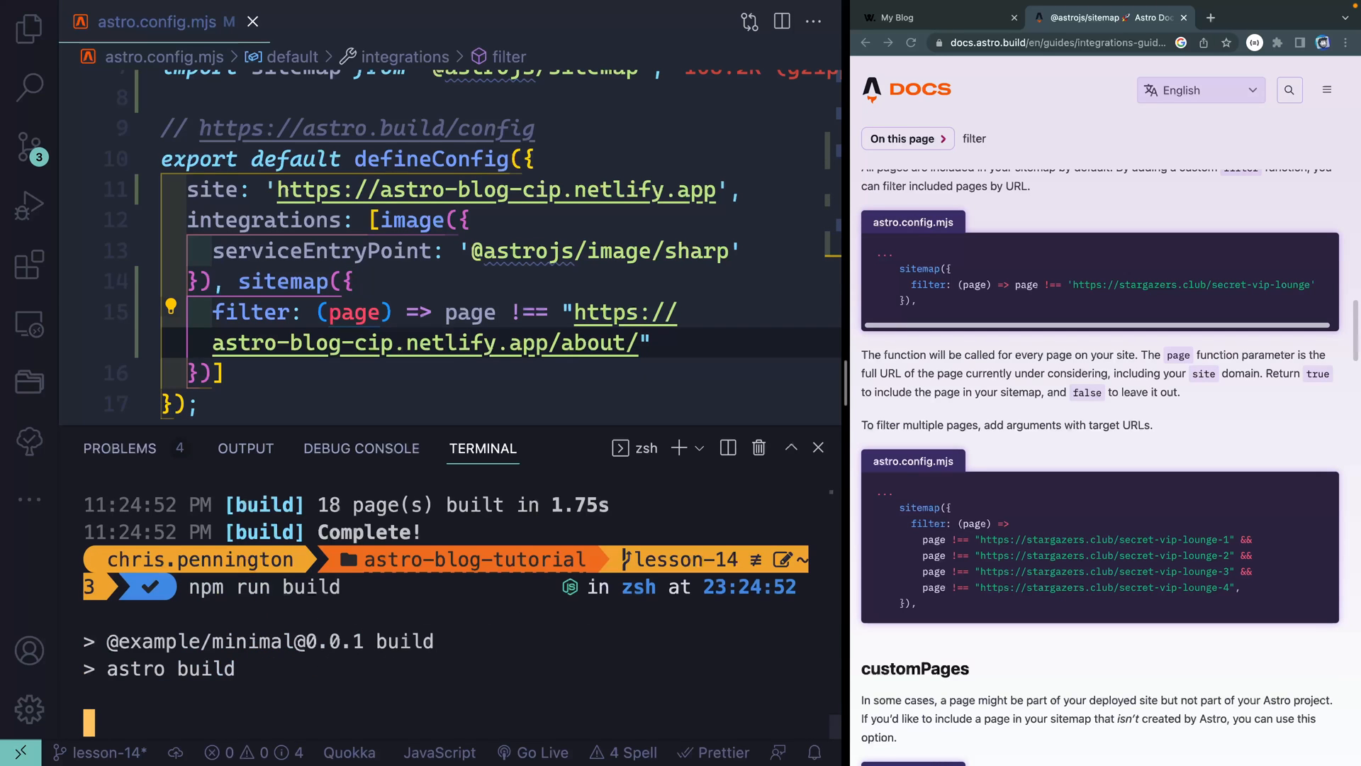
{"action": "left_click", "coordinate": [29, 28]}
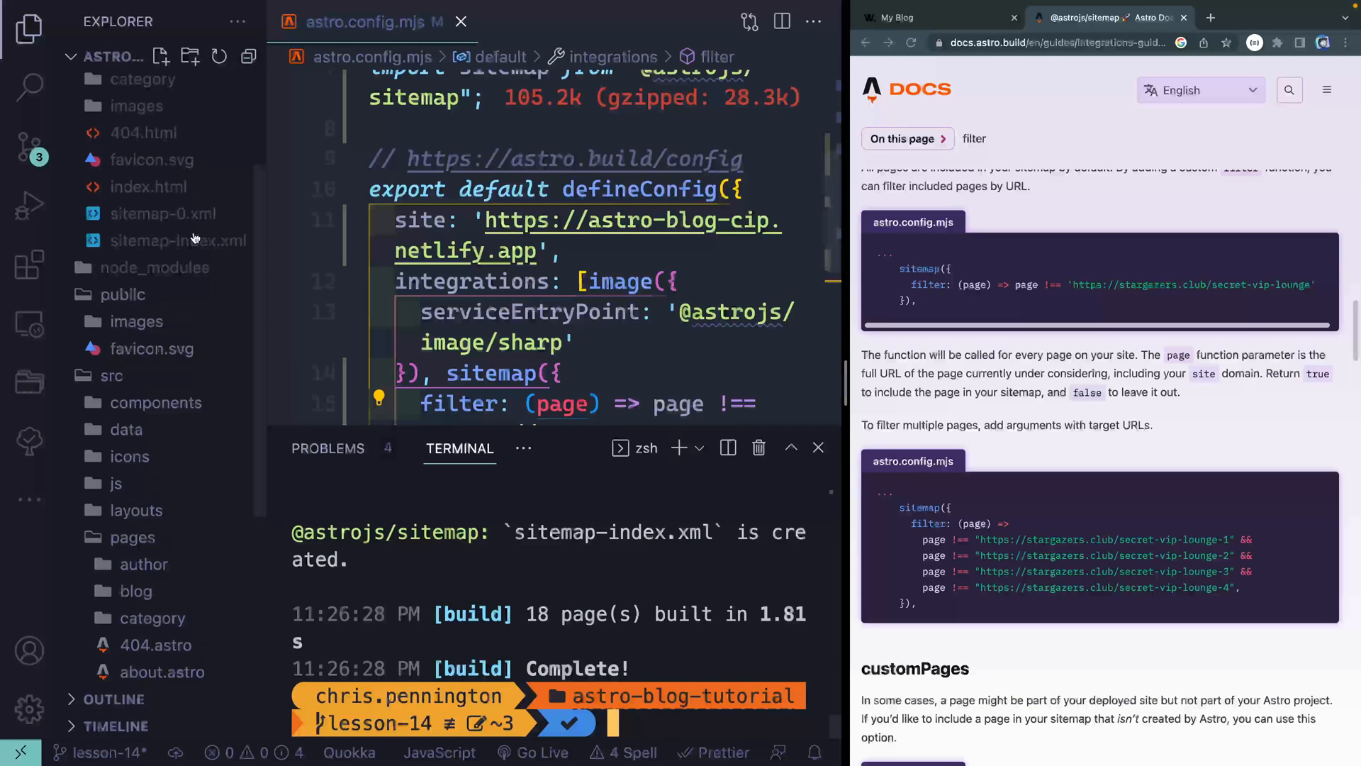
Check rebuilt sitemap-0.xml and sitemap-index.xml with Find, then restore the filterless sitemap() call
{"action": "left_click", "coordinate": [161, 213]}
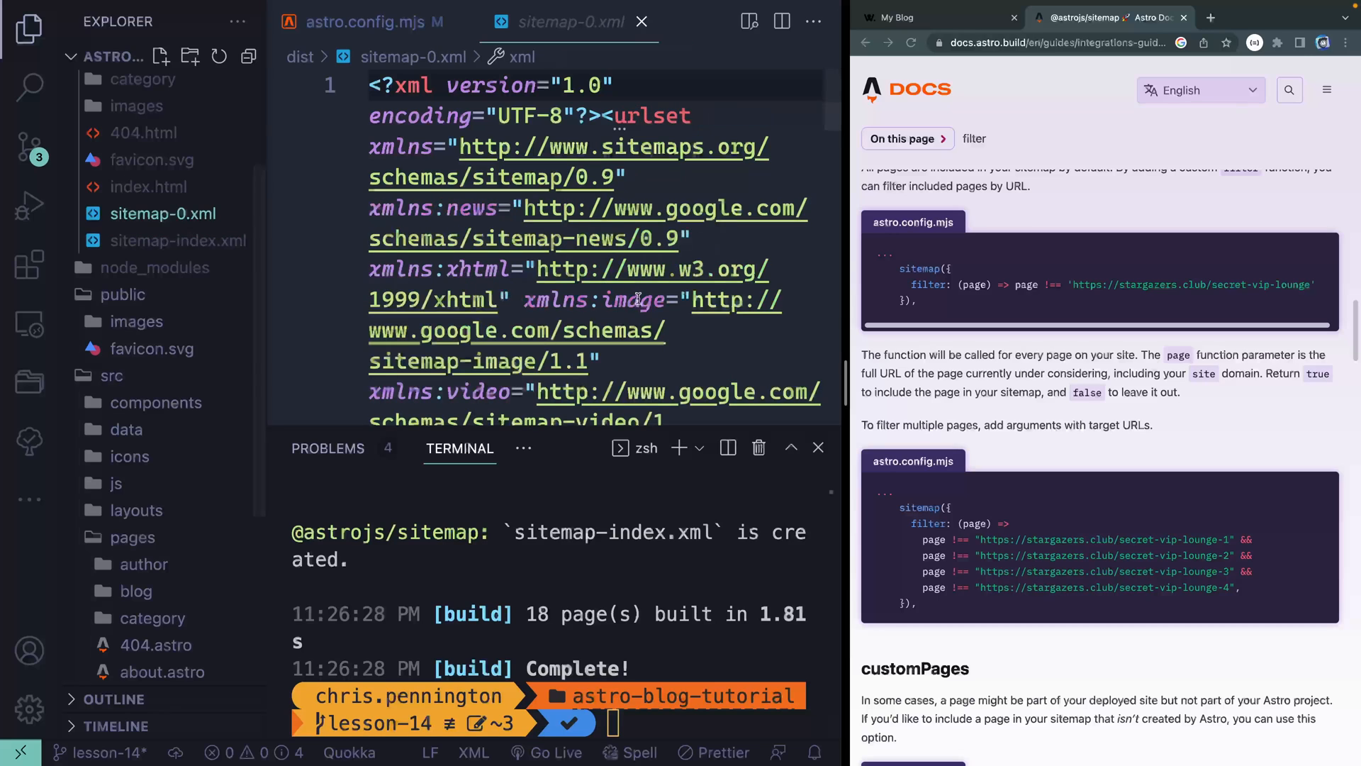
{"action": "key", "text": "Ctrl+f"}
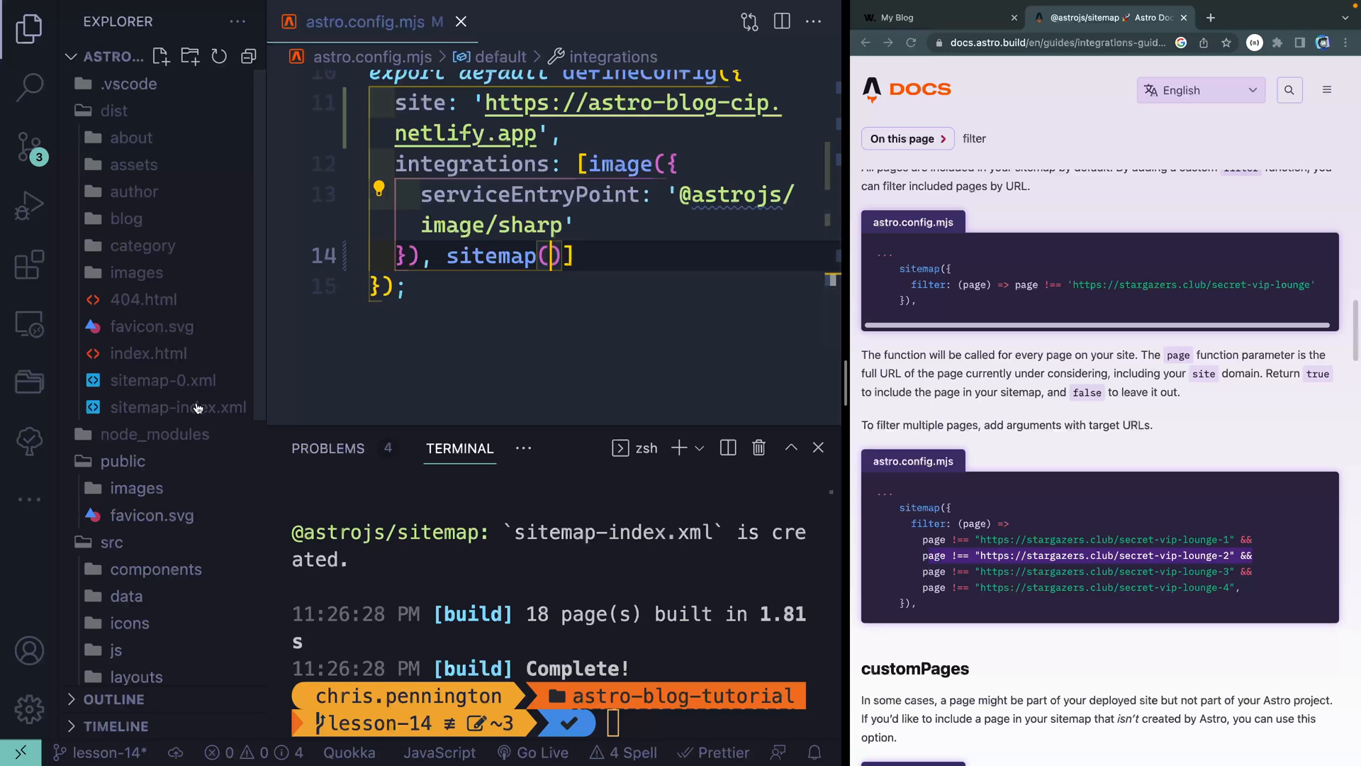
{"action": "left_click", "coordinate": [178, 407]}
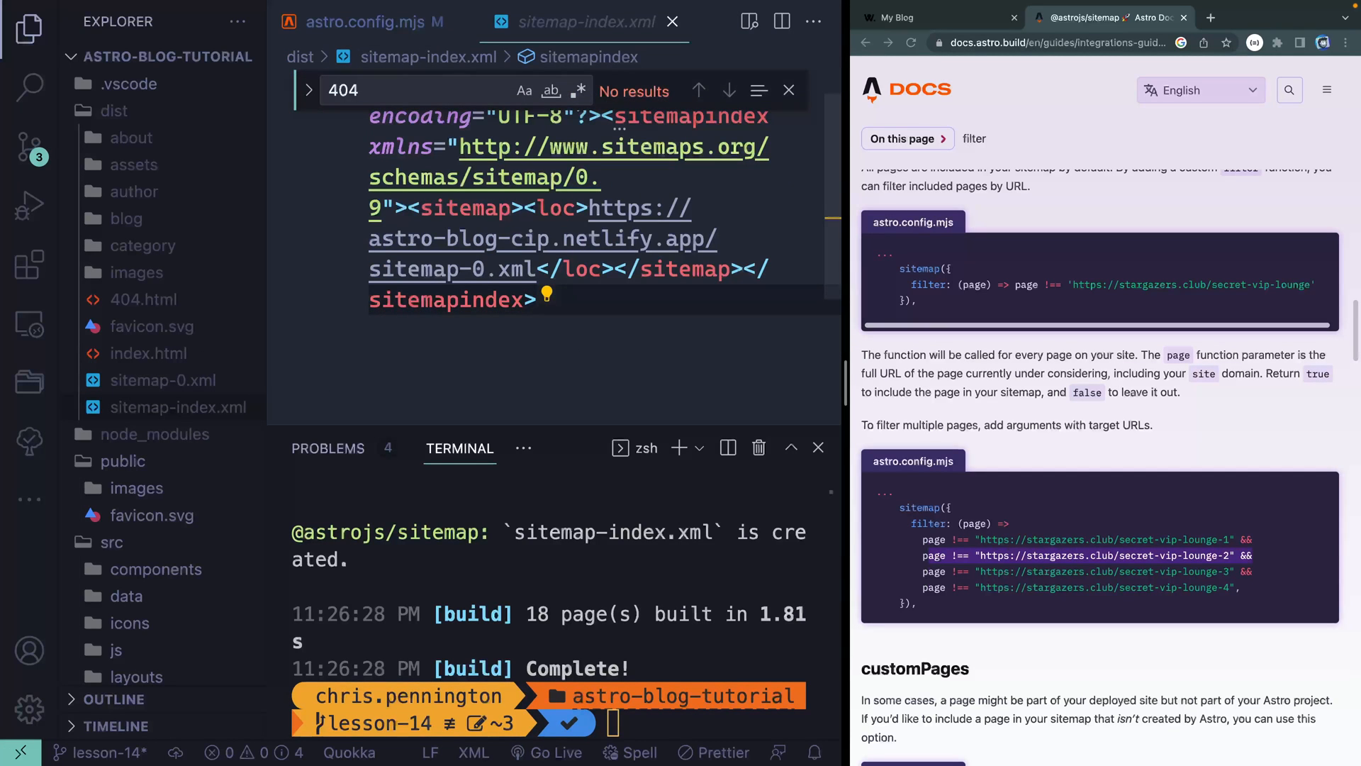
{"action": "left_click", "coordinate": [161, 380]}
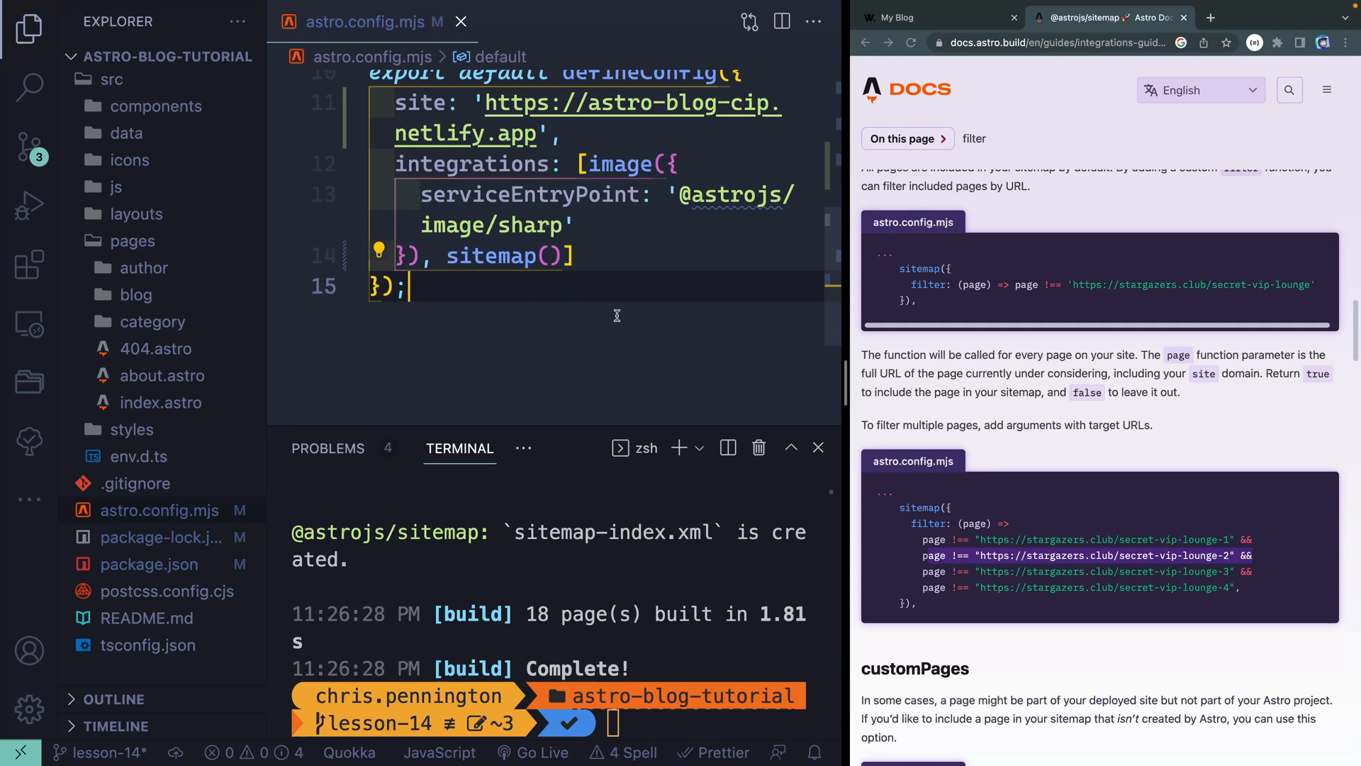
Scroll the sitemap docs past customPages and entryLimit to changefreq, lastmod and priority
{"action": "scroll", "scroll_direction": "down", "scroll_amount": 3}
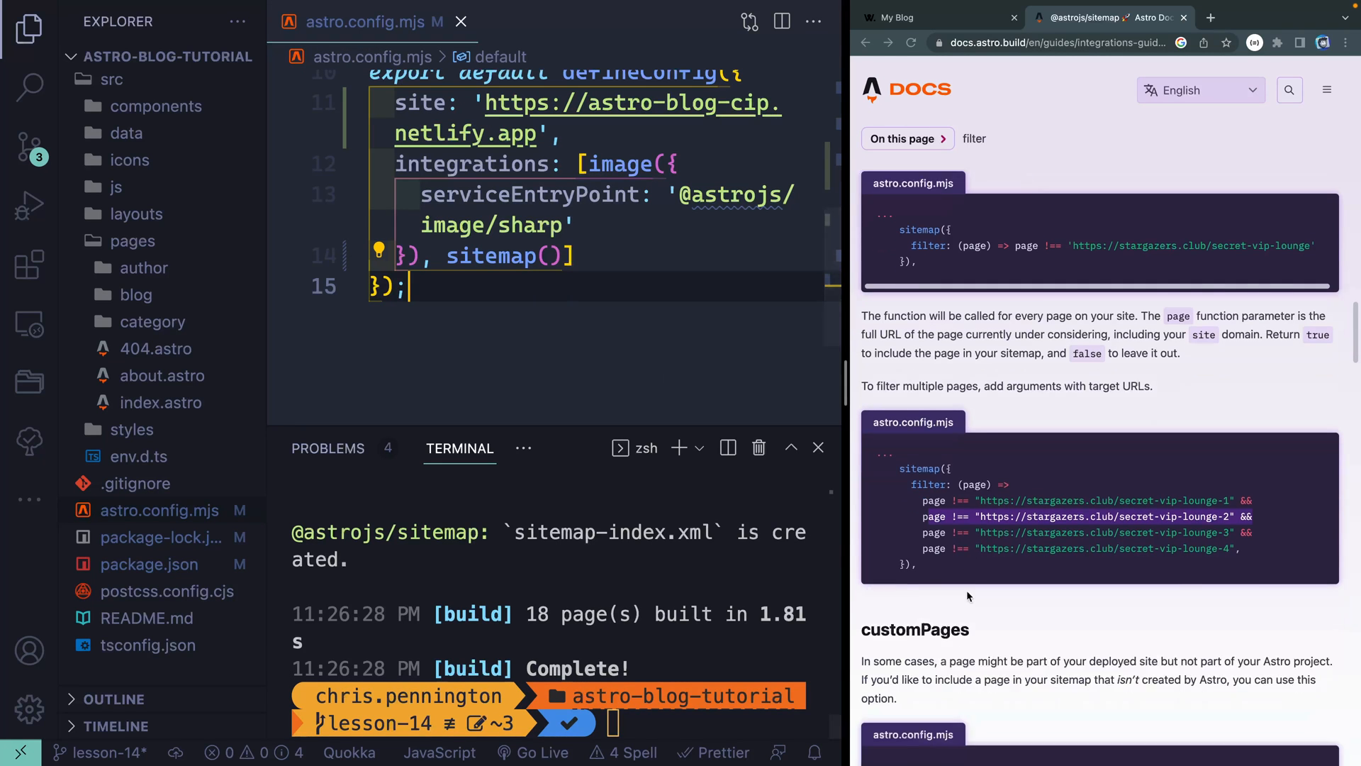
{"action": "scroll", "scroll_direction": "down", "scroll_amount": 3}
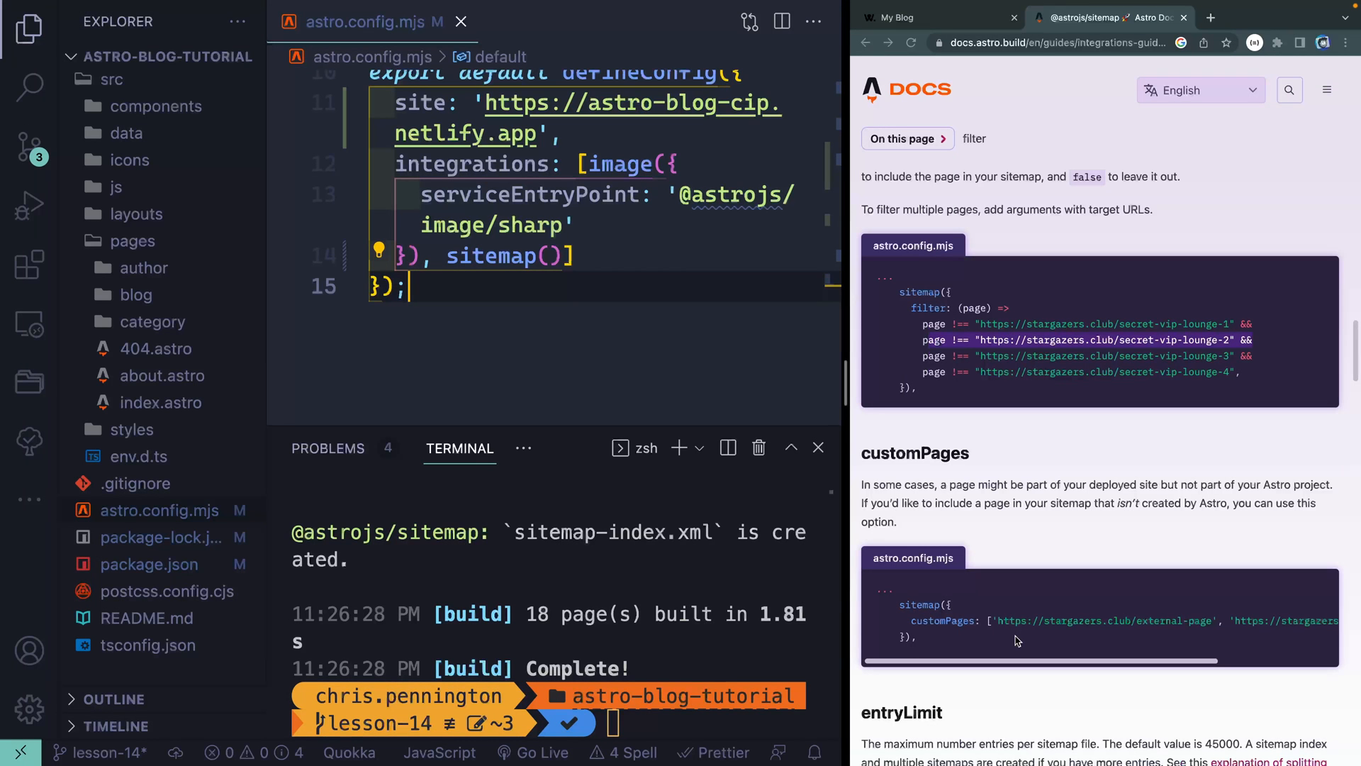
{"action": "scroll", "scroll_direction": "down", "scroll_amount": 3}
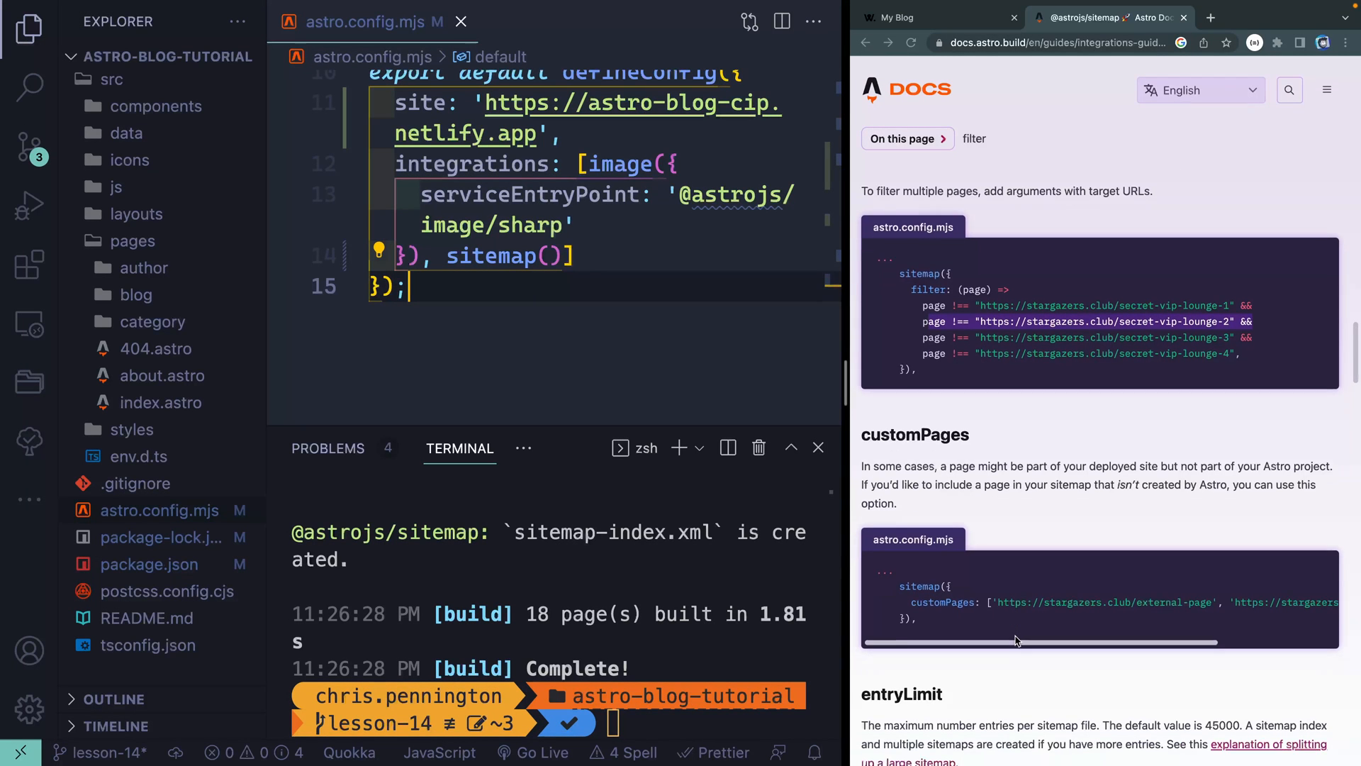
{"action": "scroll", "scroll_direction": "down", "scroll_amount": 3}
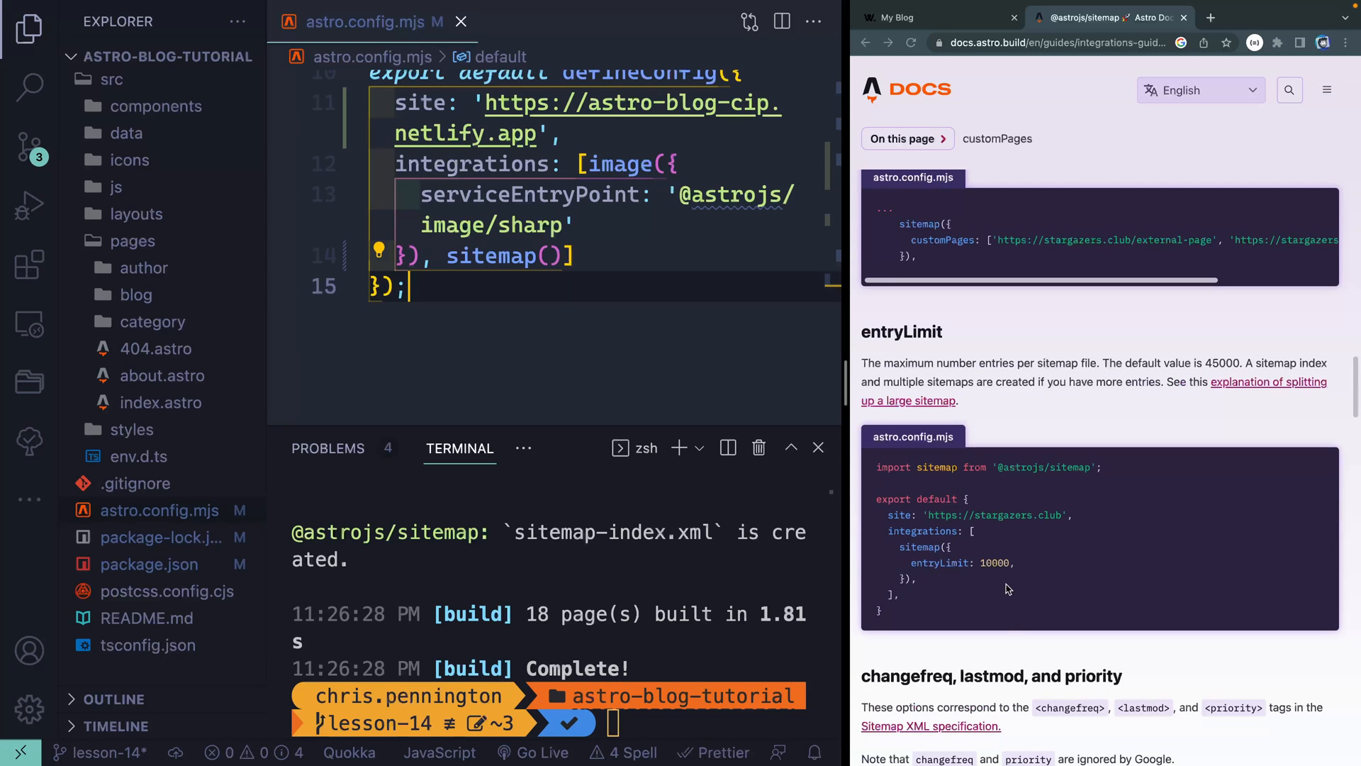
{"action": "scroll", "scroll_direction": "down", "scroll_amount": 3}
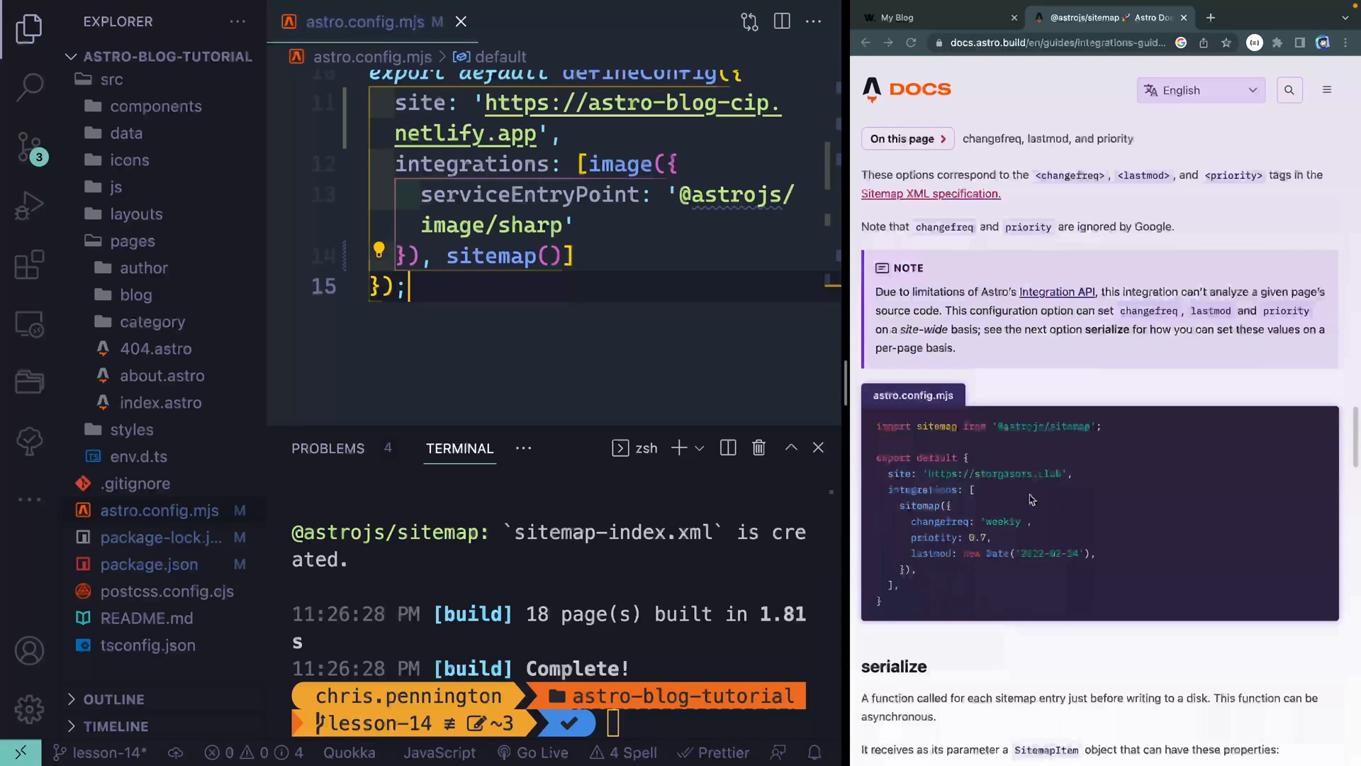